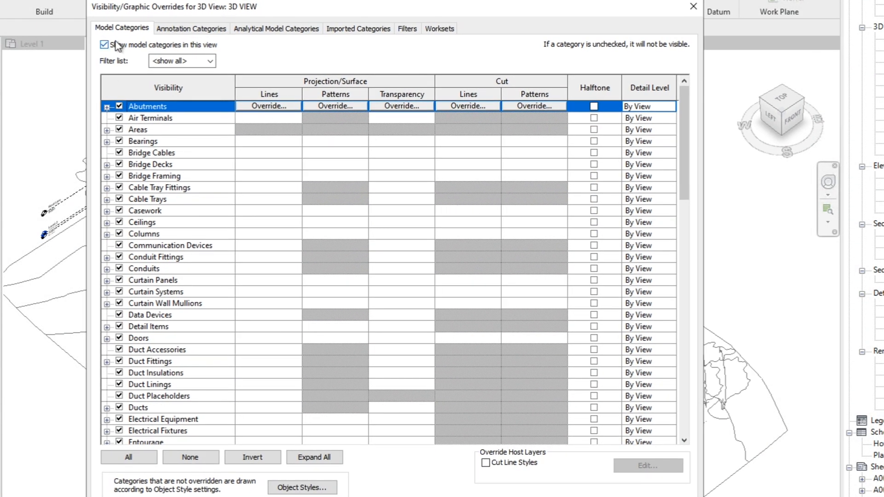
pyautogui.moveTo(292, 44)
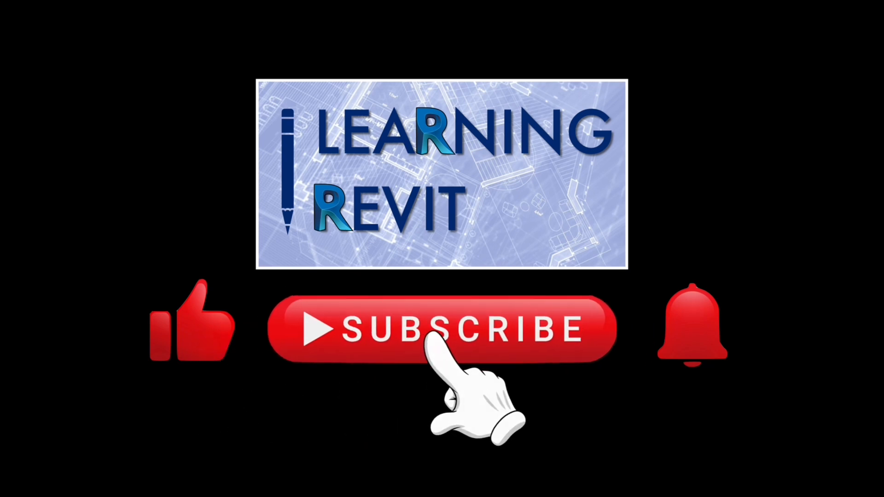
pyautogui.moveTo(705, 366)
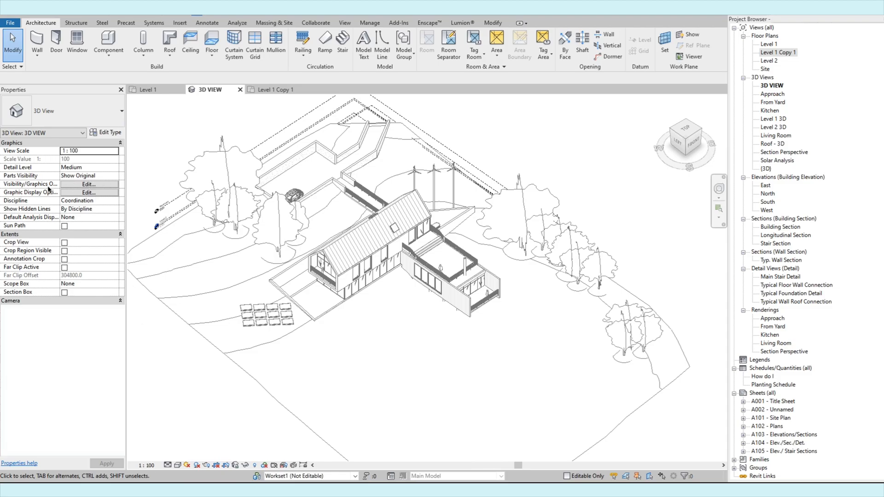
pyautogui.moveTo(31, 185)
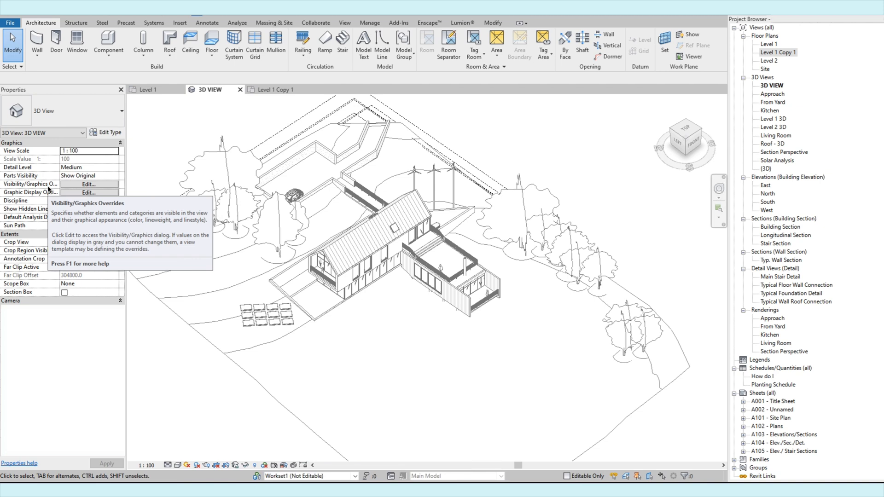
# Browse the Annotation, Analytical Model, Imported and Worksets category lists, ending back on Model Categories unchanged
pyautogui.click(86, 185)
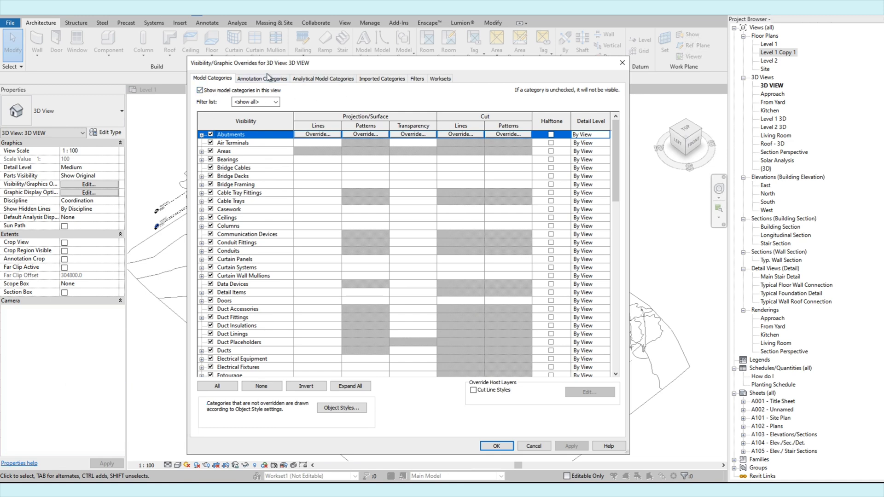
pyautogui.click(262, 79)
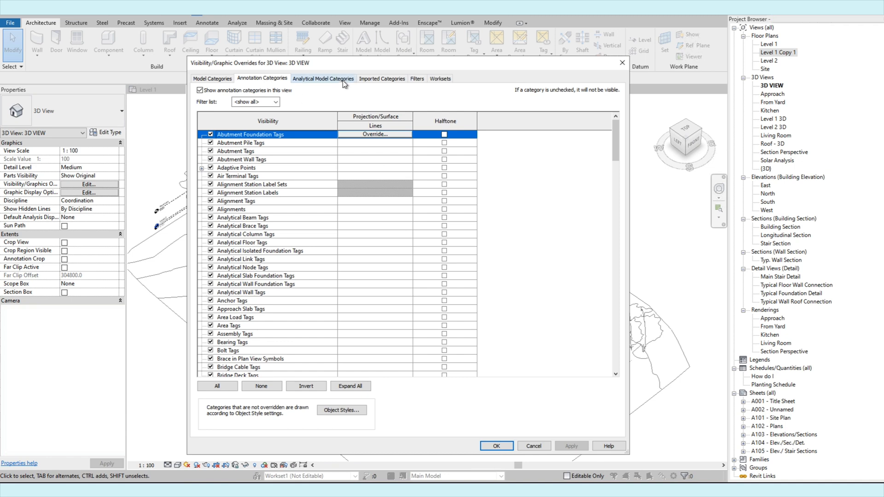
pyautogui.click(323, 78)
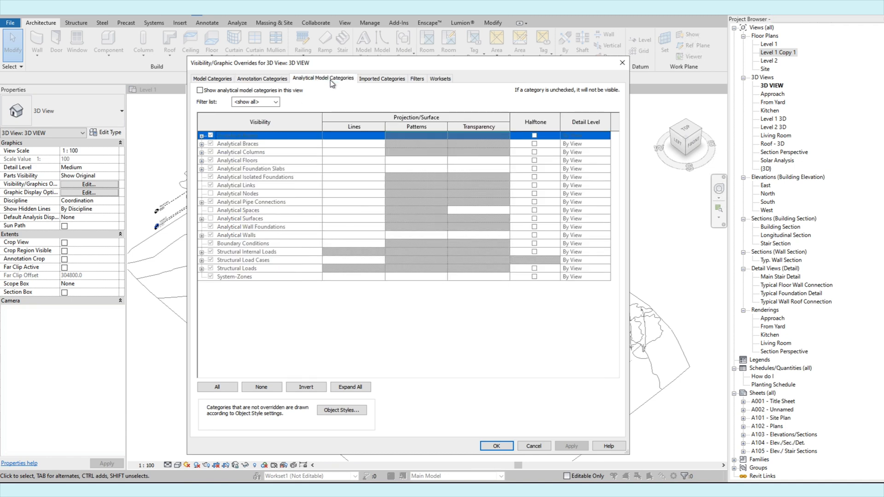
pyautogui.click(381, 78)
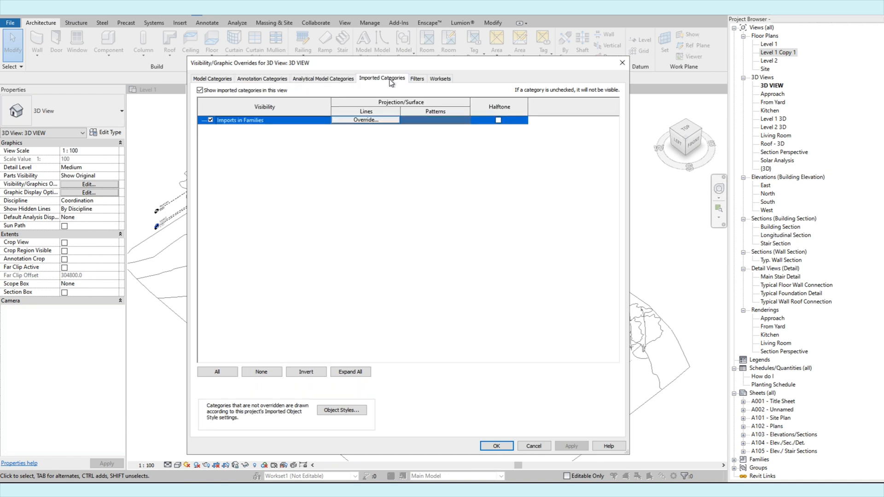
pyautogui.click(440, 77)
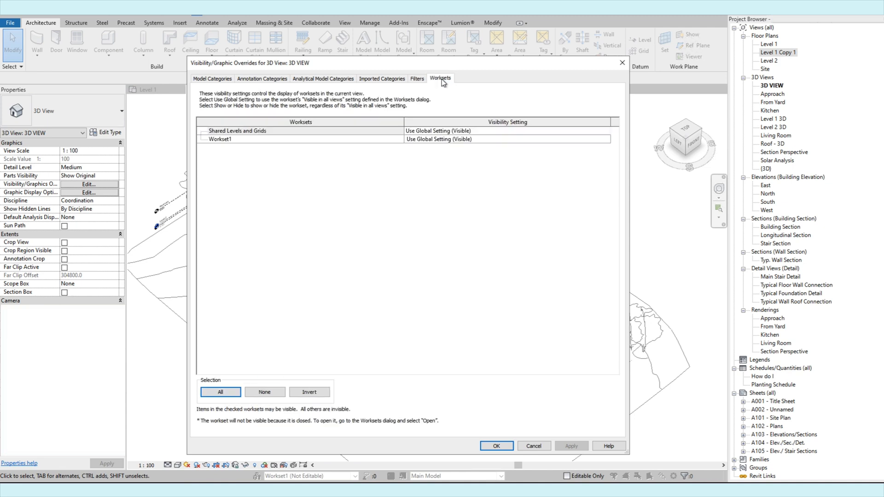
pyautogui.moveTo(211, 89)
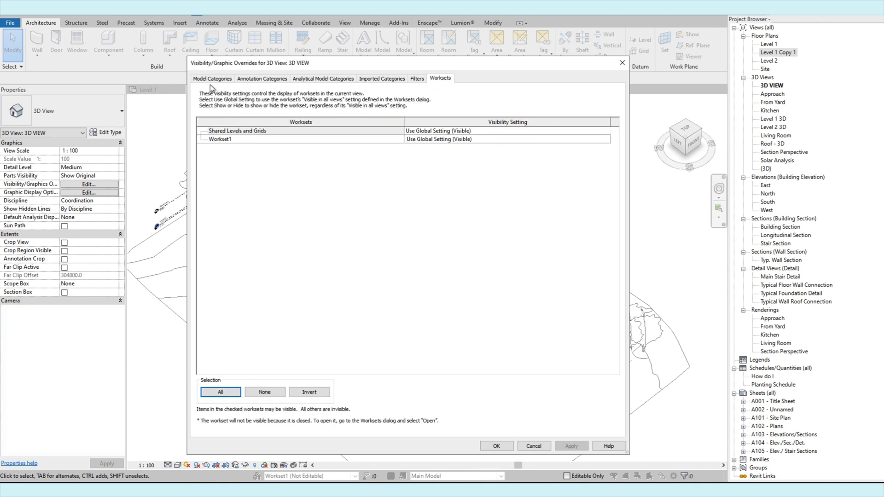
pyautogui.click(211, 78)
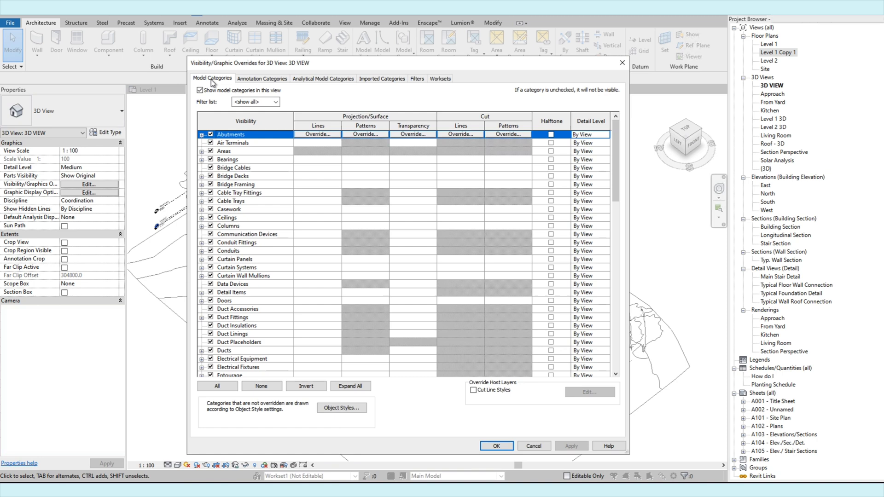
pyautogui.moveTo(241, 68)
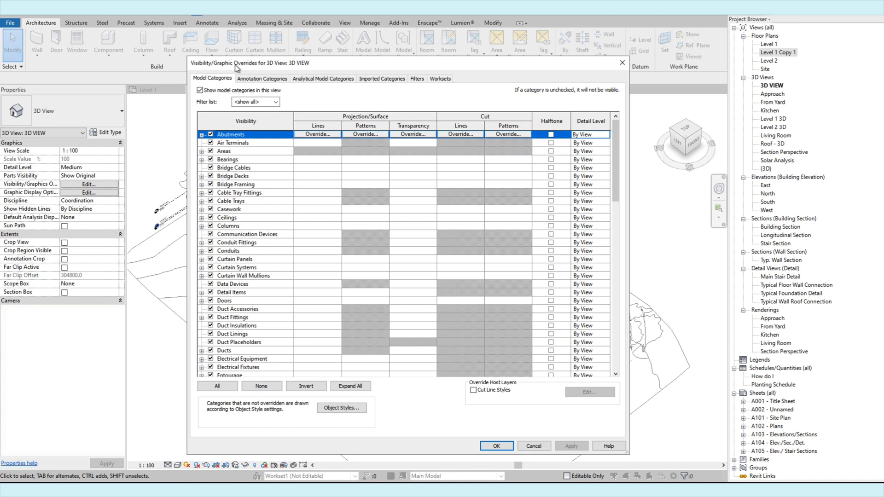
pyautogui.moveTo(237, 88)
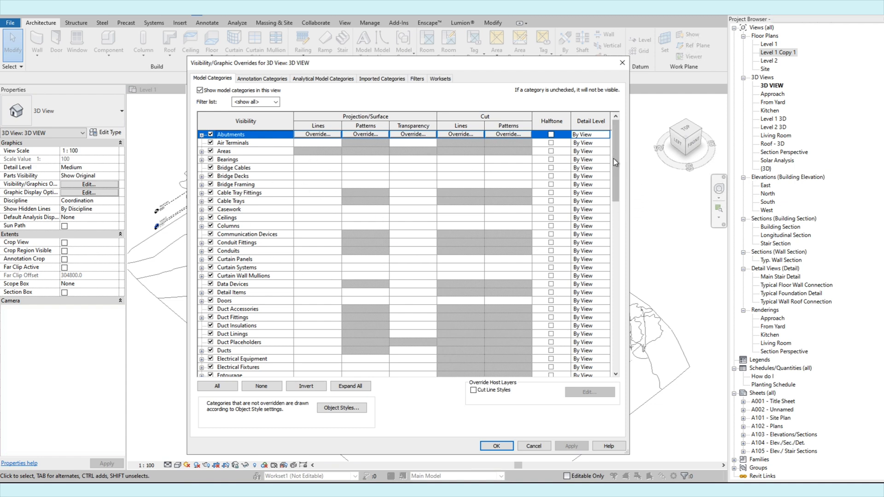
pyautogui.scroll(-3)
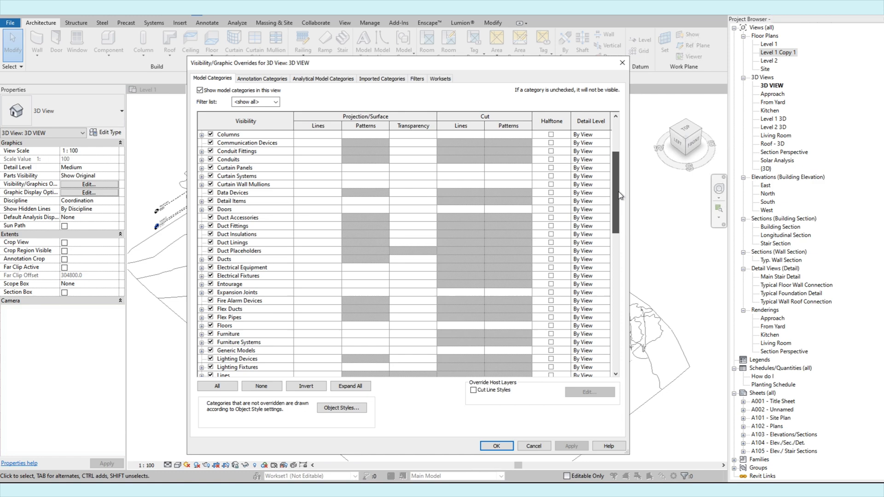
pyautogui.scroll(-3)
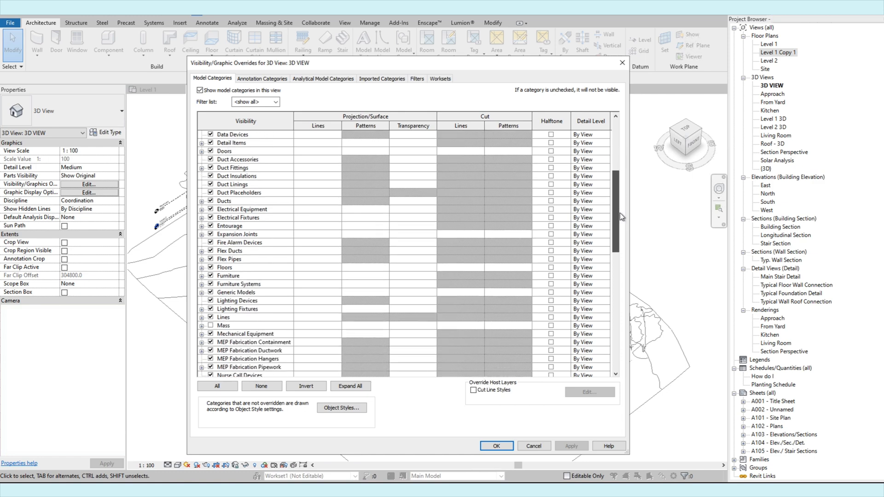
pyautogui.scroll(-3)
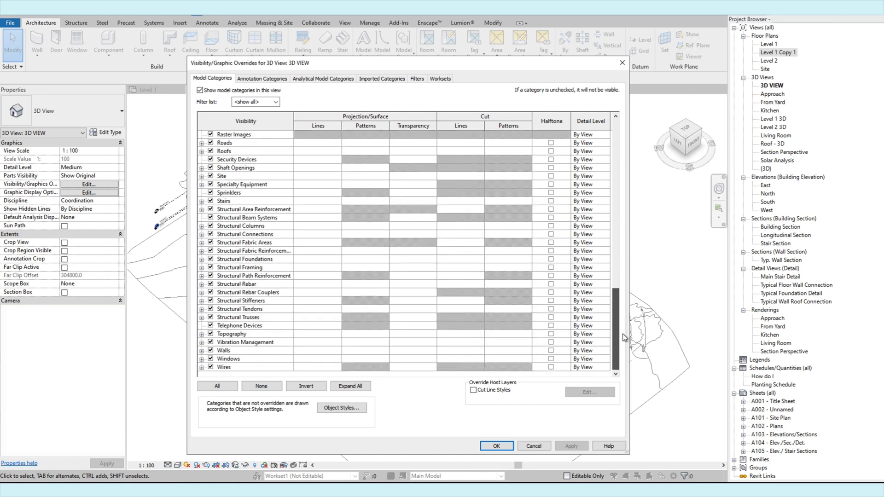
pyautogui.scroll(3)
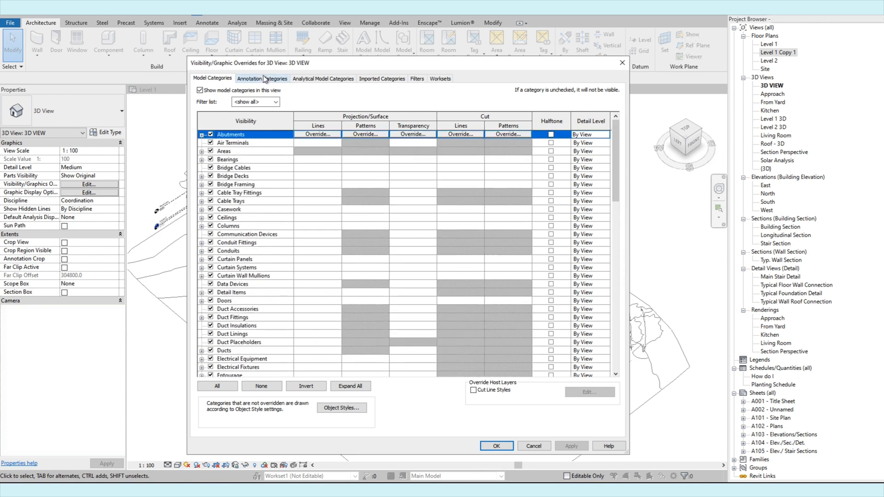
# Scroll partway down the annotation categories list without changing any visibility settings
pyautogui.click(261, 78)
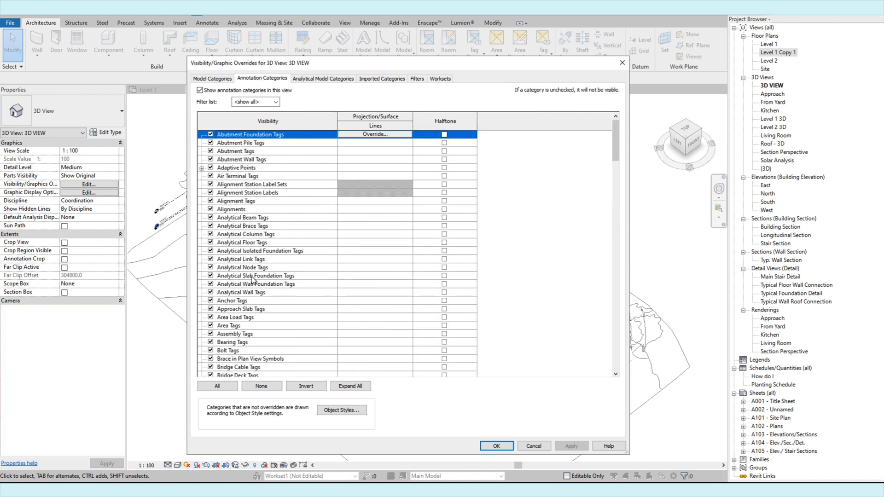
pyautogui.scroll(-3)
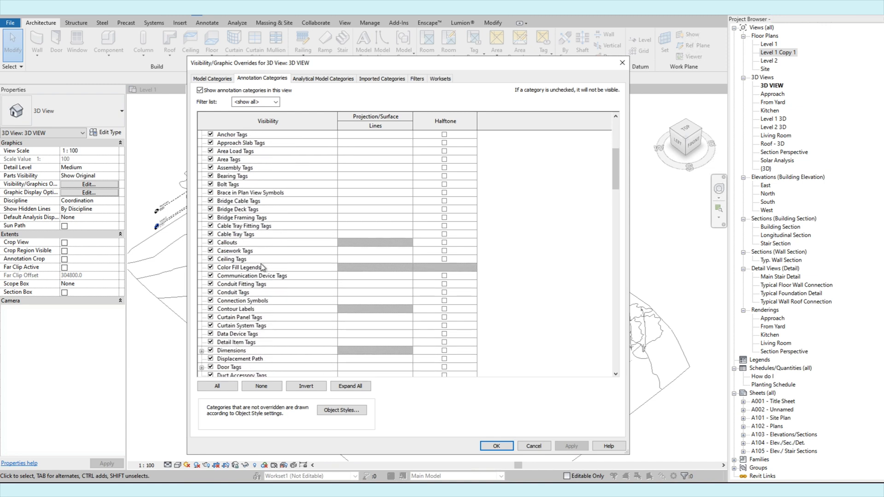
pyautogui.scroll(-3)
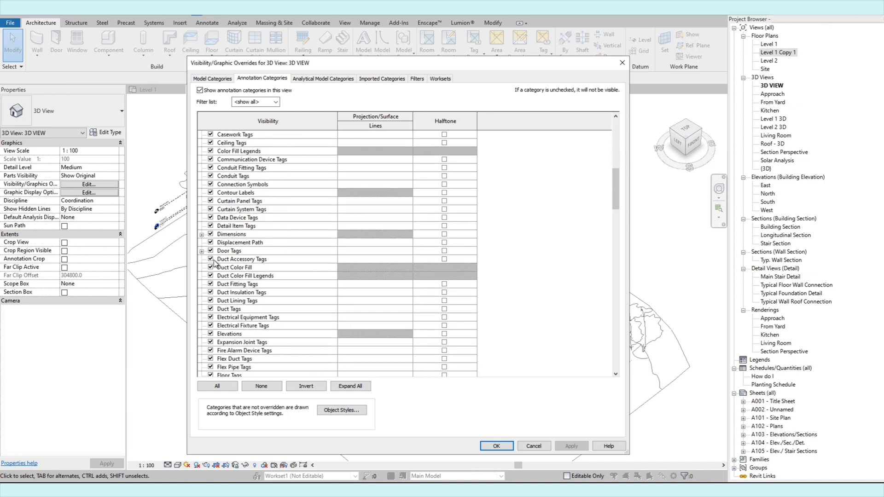
pyautogui.scroll(-3)
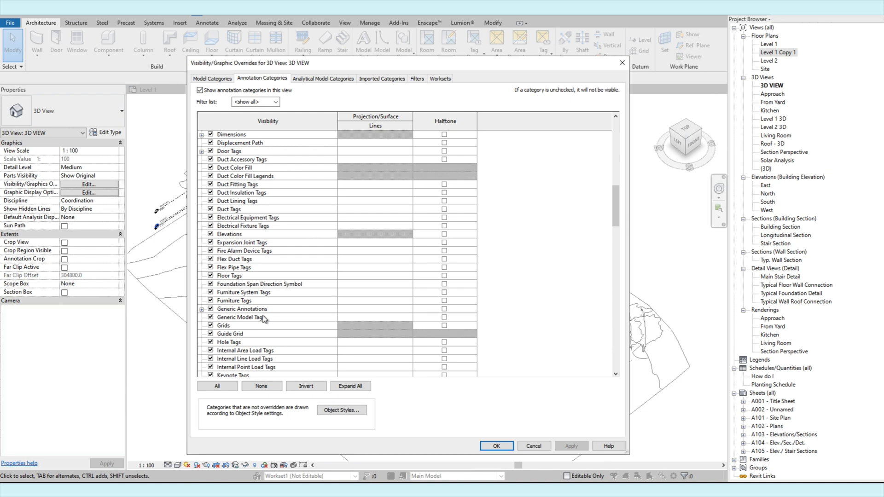
pyautogui.scroll(-3)
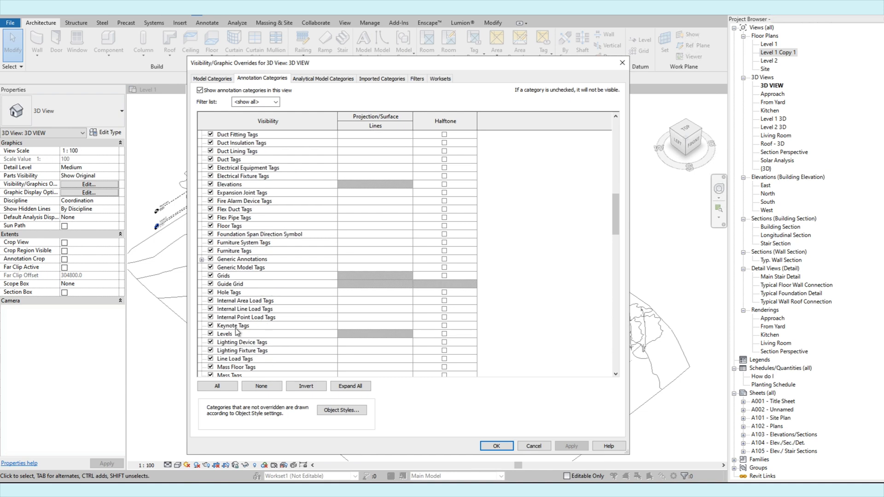
pyautogui.scroll(-3)
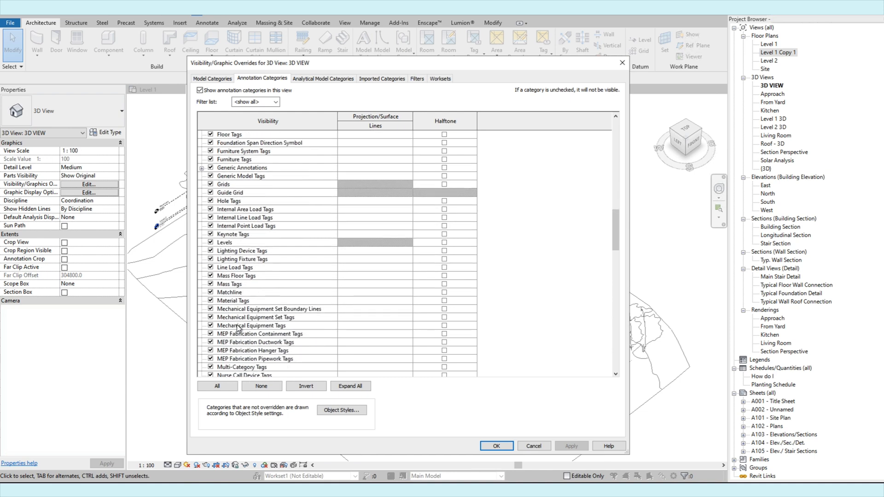
pyautogui.scroll(-3)
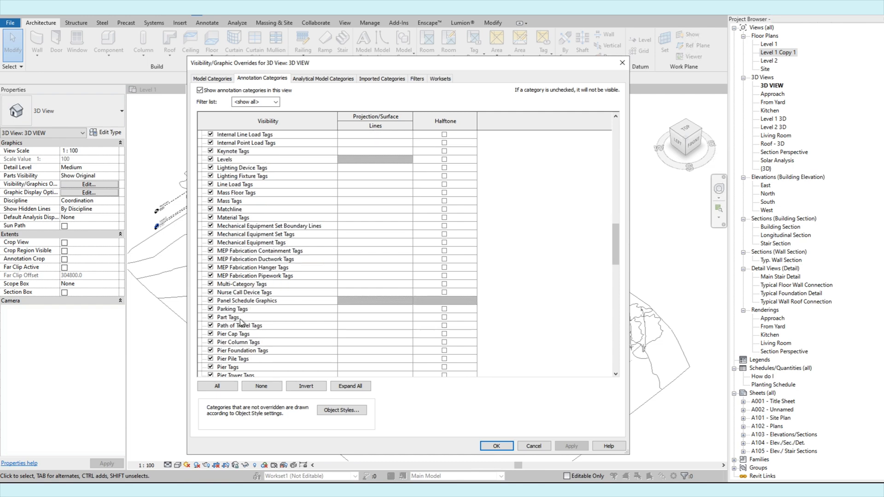
pyautogui.scroll(-3)
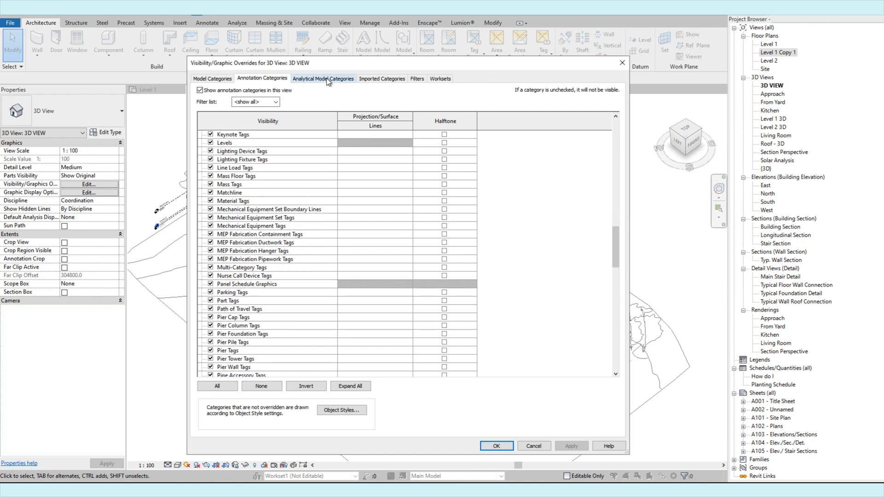
# Look at the analytical model list, then the imported categories showing only Imports in Families
pyautogui.click(323, 78)
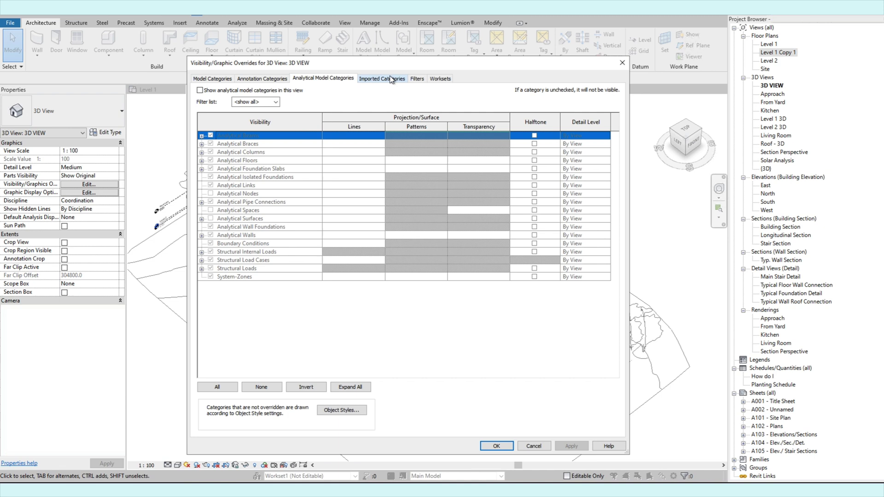
pyautogui.click(381, 78)
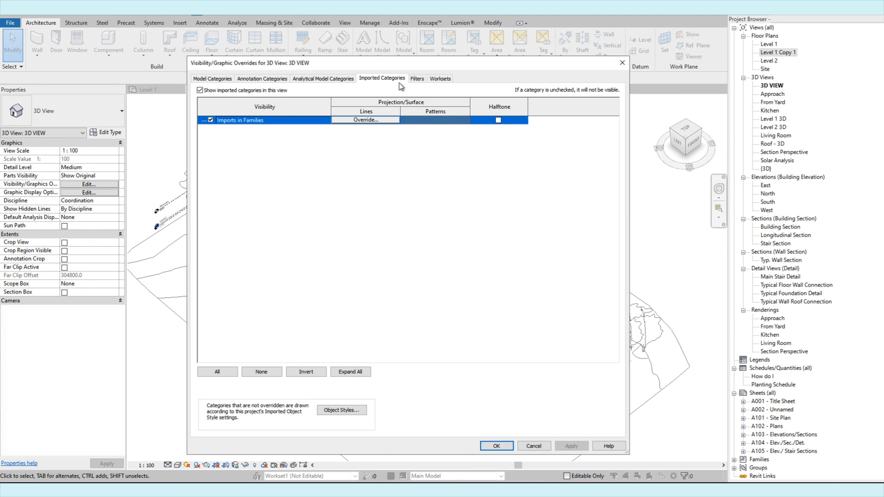
pyautogui.moveTo(433, 226)
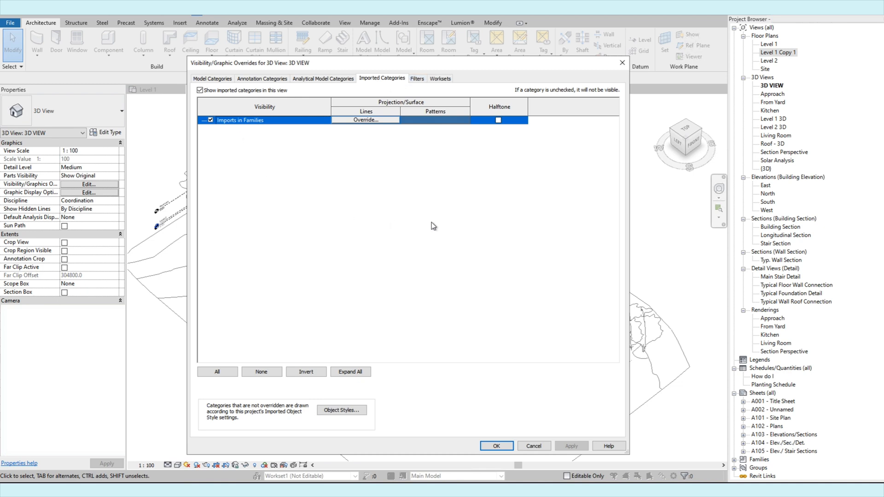
pyautogui.moveTo(446, 155)
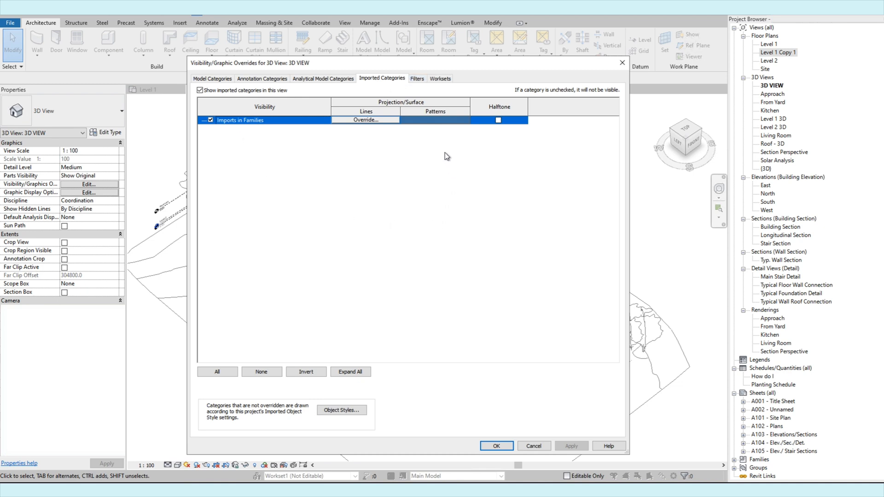
pyautogui.moveTo(412, 203)
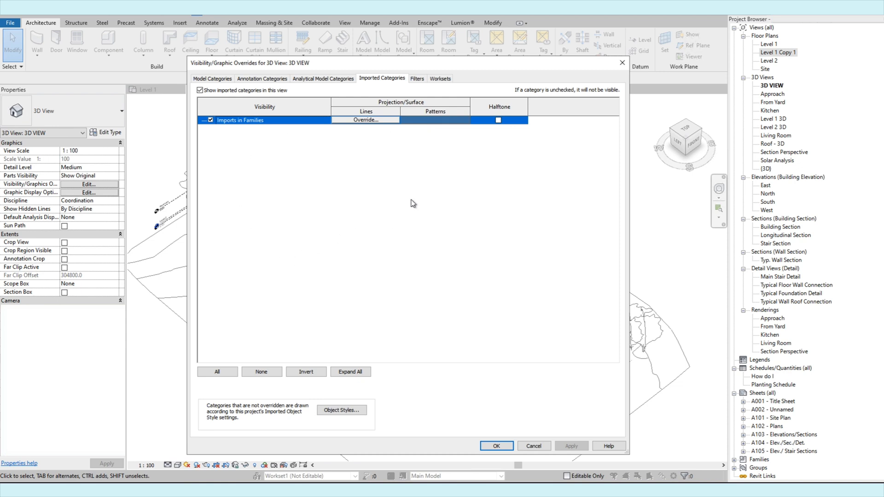
pyautogui.moveTo(422, 190)
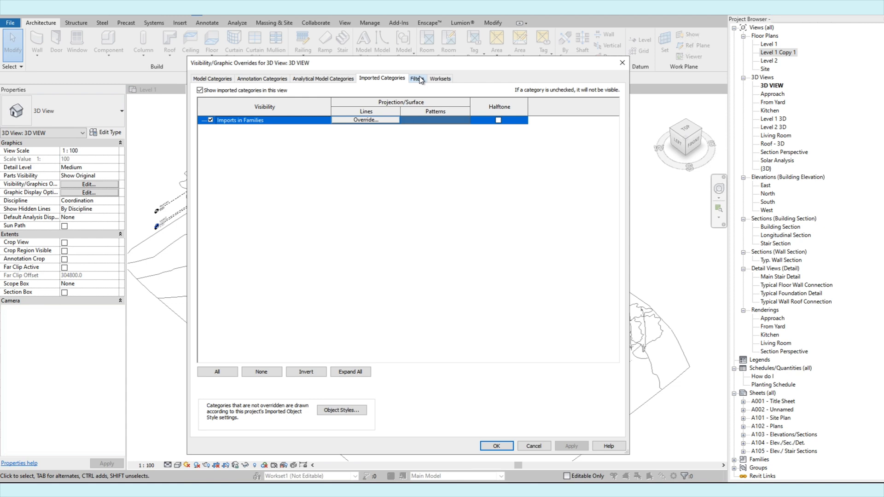
# Browse the Filters, Worksets, Model and Annotation tabs, then close the overrides with nothing changed
pyautogui.click(416, 78)
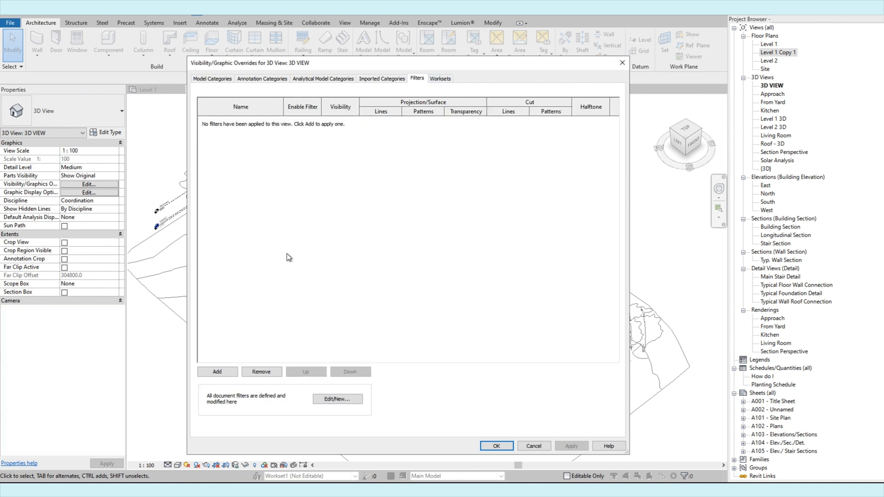
pyautogui.moveTo(228, 139)
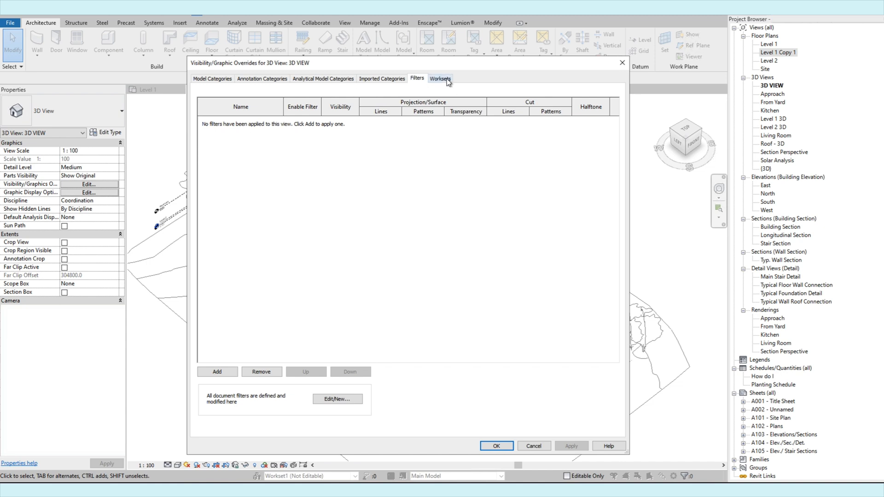
pyautogui.click(439, 78)
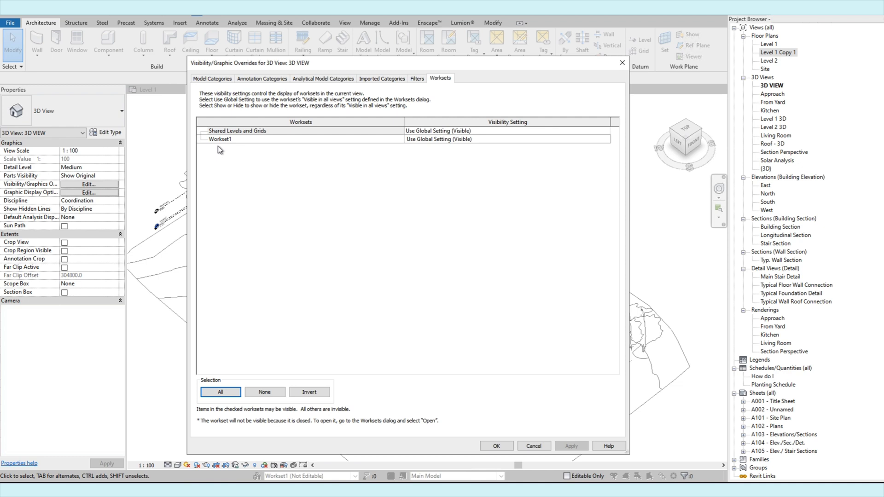
pyautogui.moveTo(235, 112)
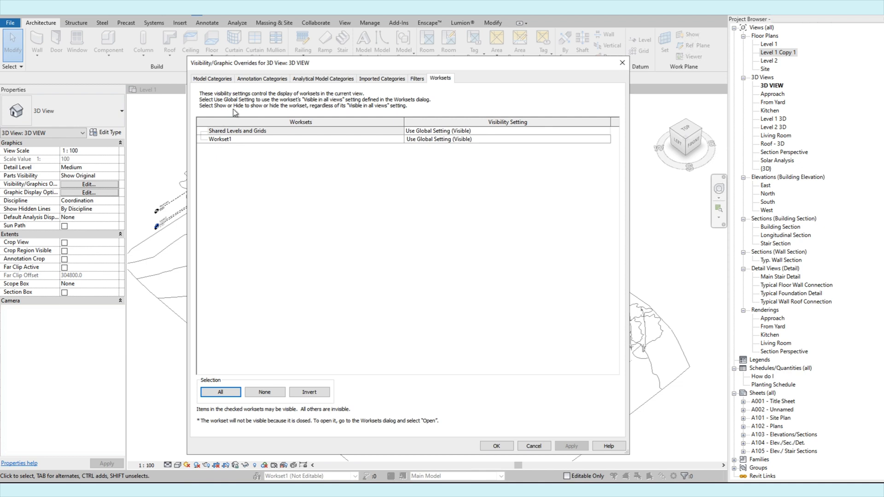
pyautogui.moveTo(337, 136)
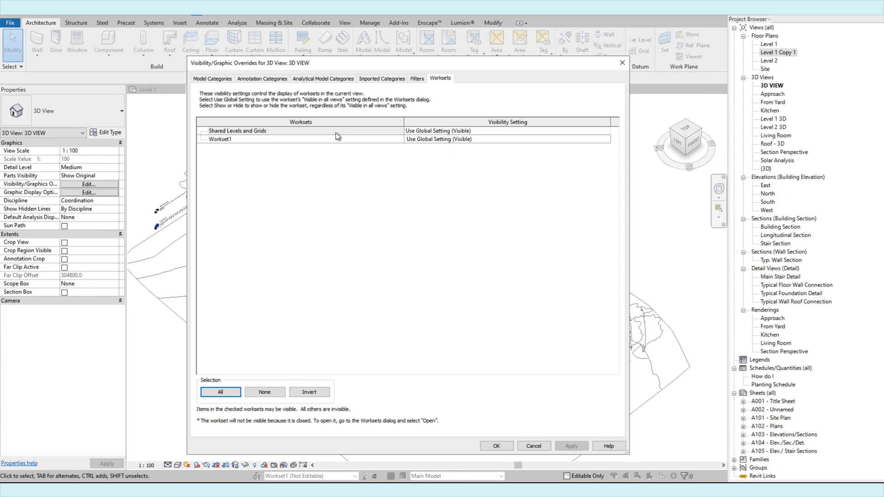
pyautogui.click(212, 78)
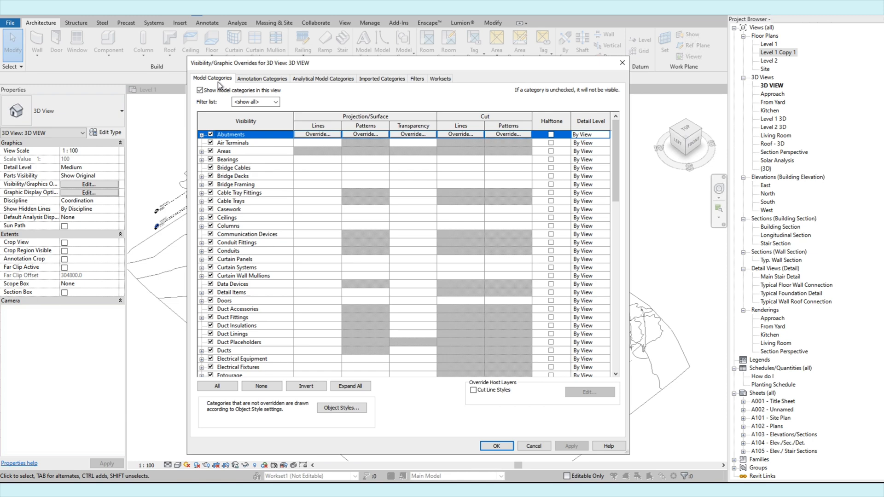
pyautogui.click(262, 78)
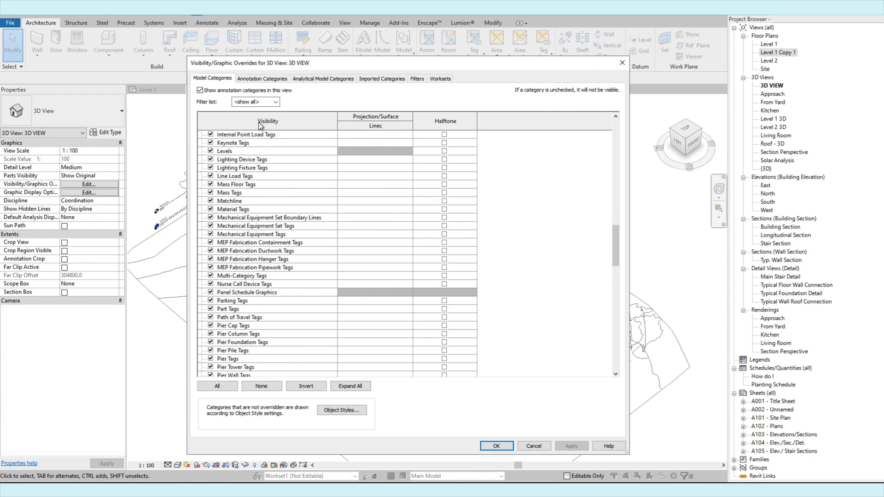
pyautogui.click(212, 77)
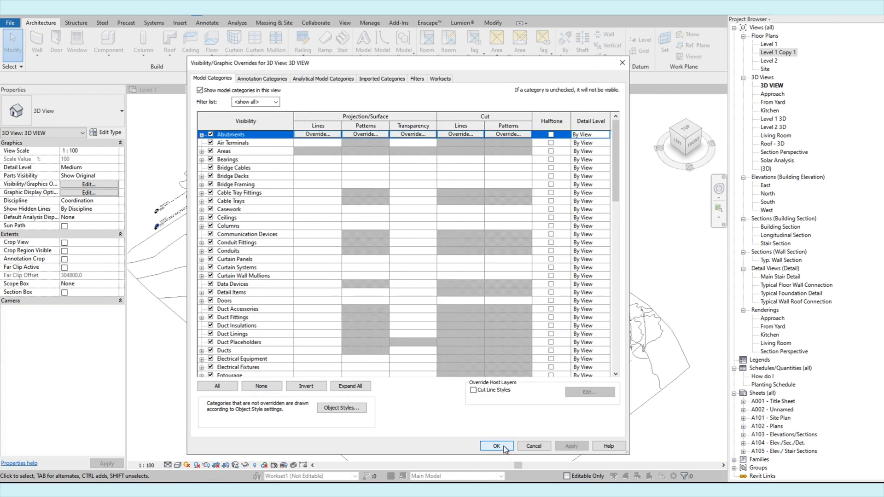
pyautogui.click(495, 445)
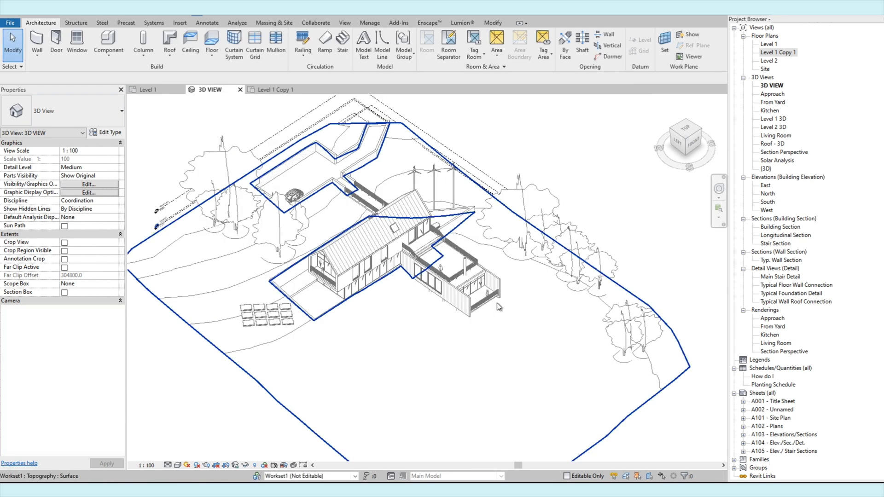
# Select a deciduous tree beside the house to see its planting properties
pyautogui.click(587, 158)
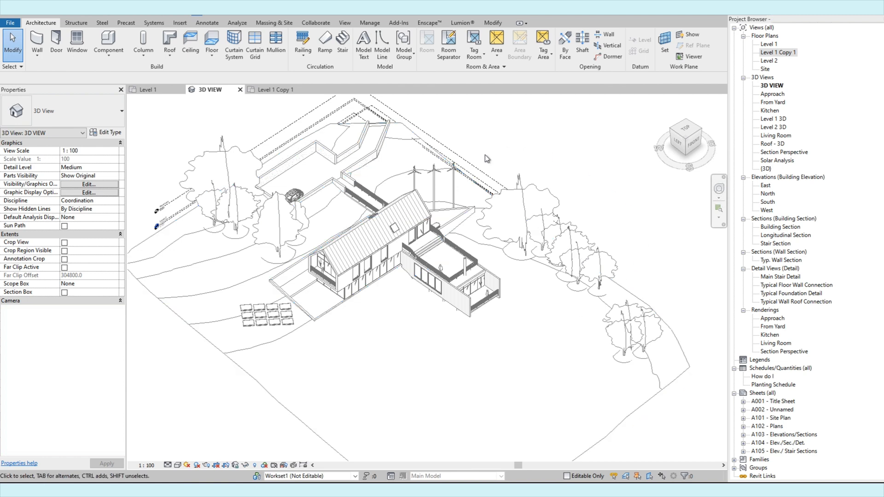
pyautogui.moveTo(608, 205)
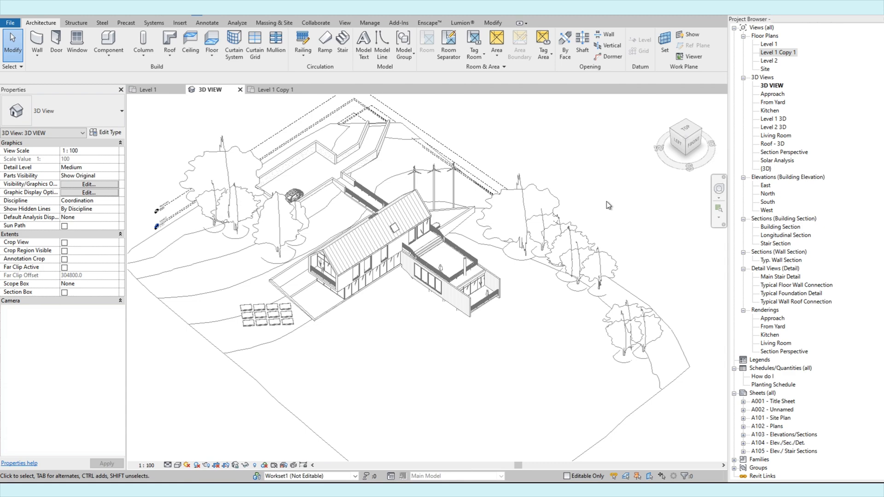
pyautogui.click(312, 341)
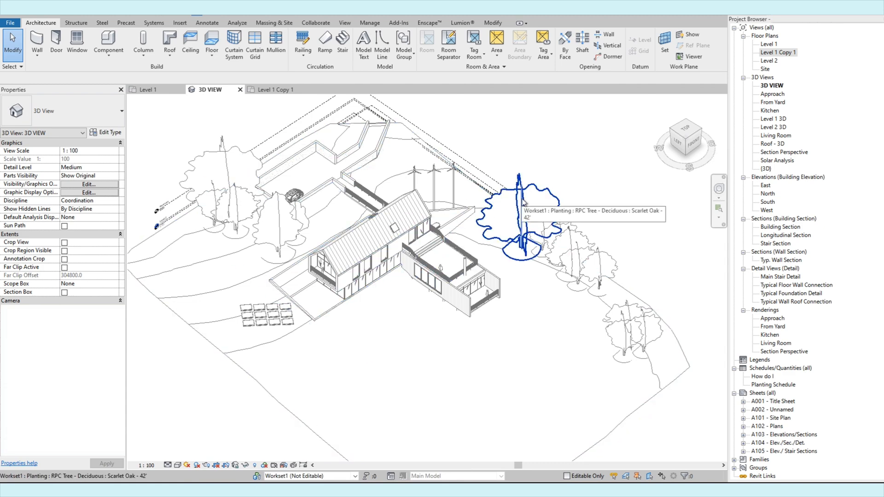
pyautogui.click(519, 214)
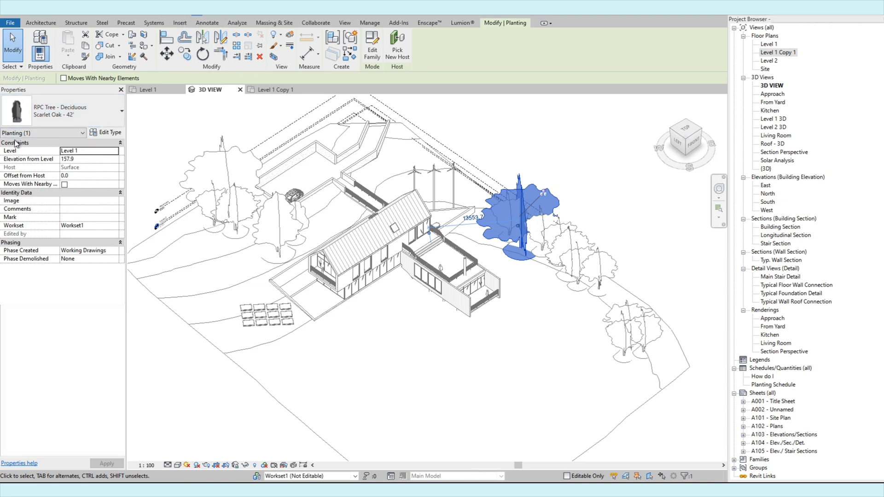
pyautogui.moveTo(43, 133)
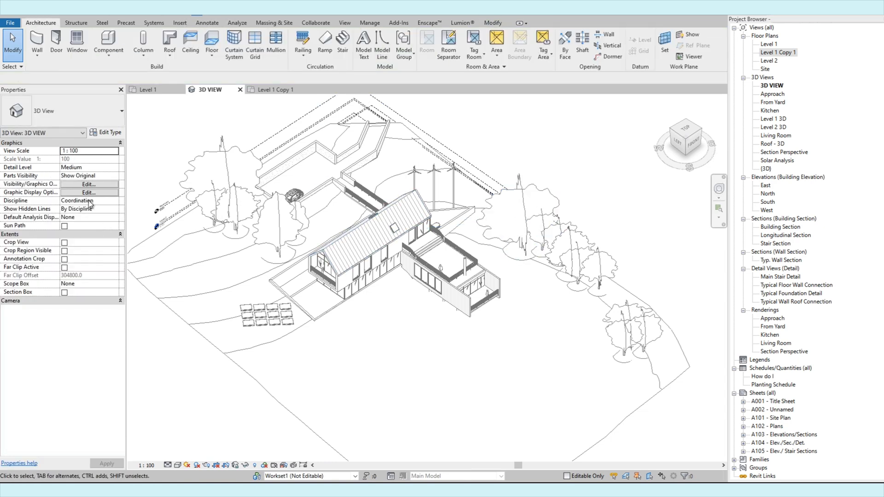
# Turn off the Planting model category for the 3D view and apply it, hiding the trees
pyautogui.click(87, 184)
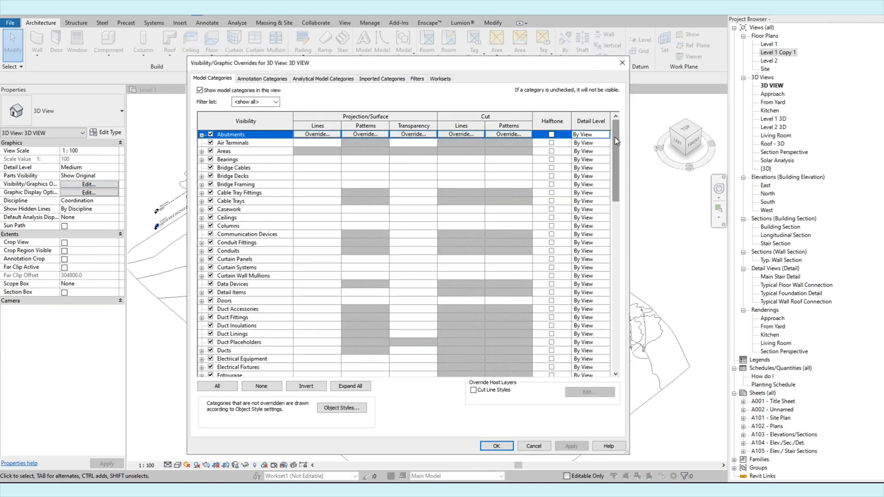
pyautogui.scroll(-3)
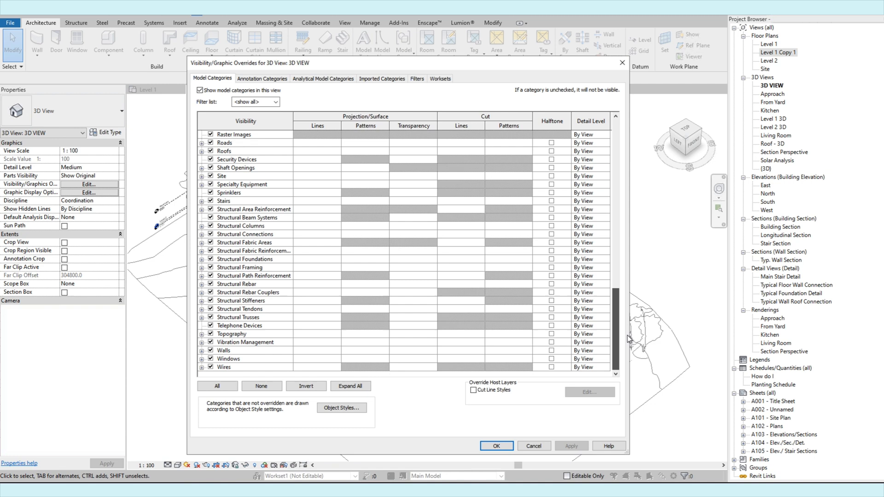
pyautogui.scroll(3)
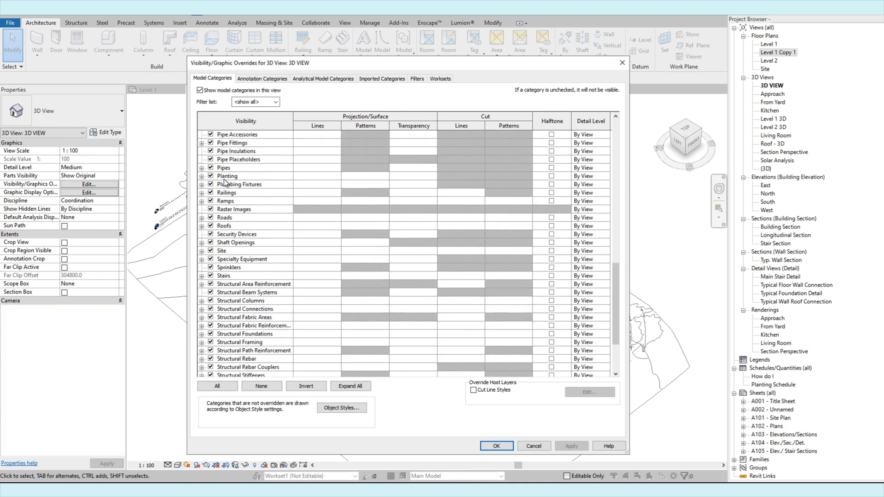
pyautogui.click(201, 176)
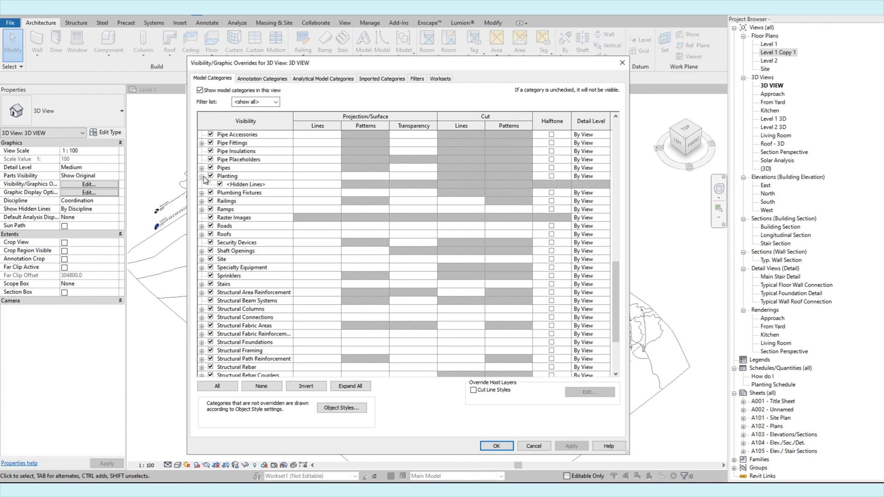
pyautogui.click(202, 179)
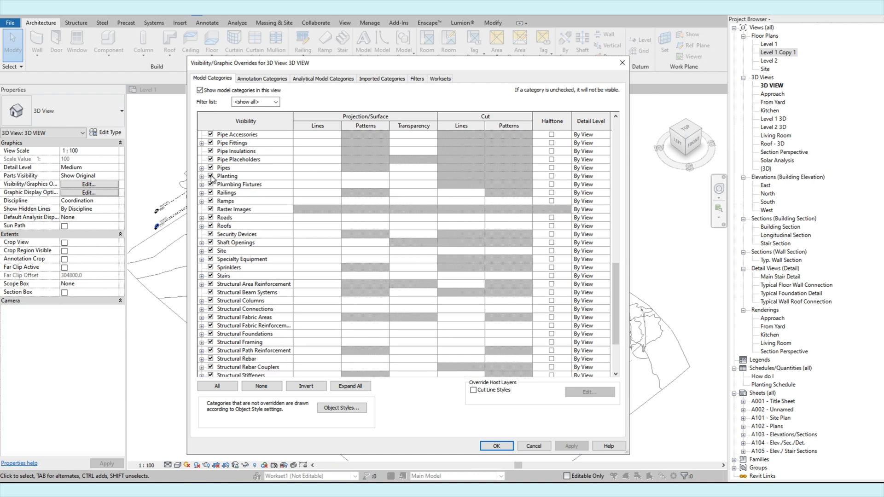
pyautogui.click(227, 175)
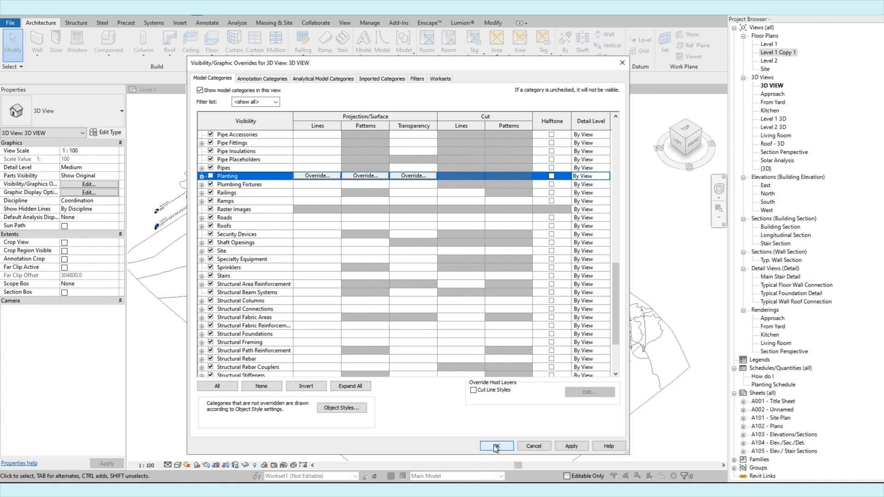
pyautogui.click(495, 445)
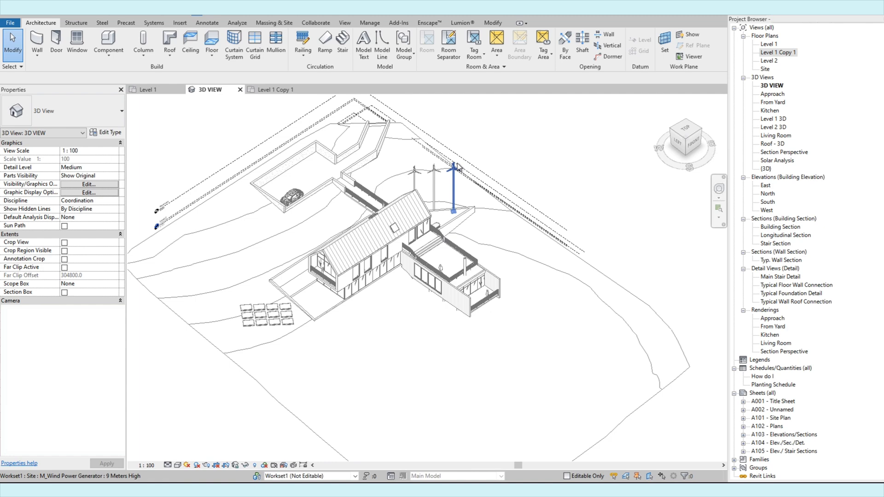
pyautogui.click(387, 388)
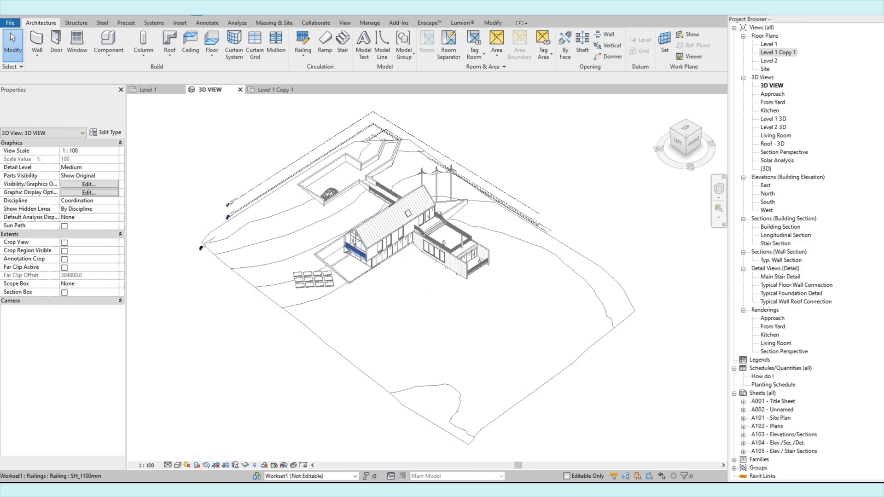
pyautogui.click(378, 329)
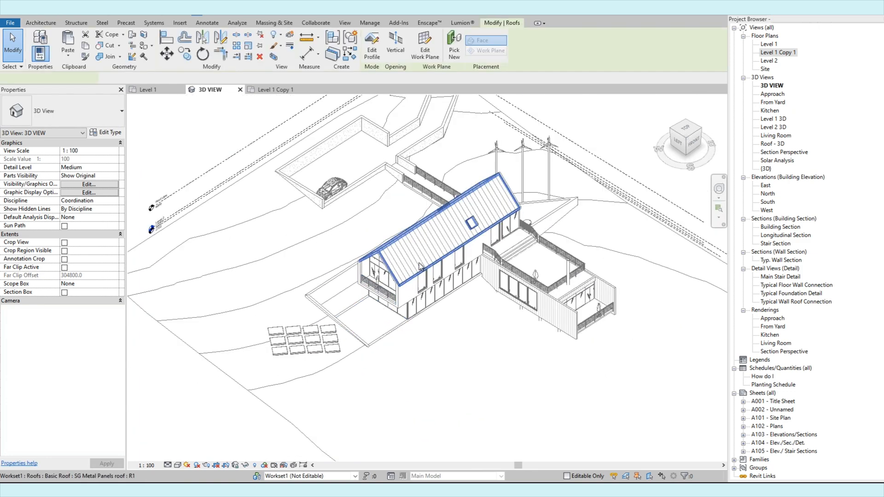
pyautogui.click(353, 195)
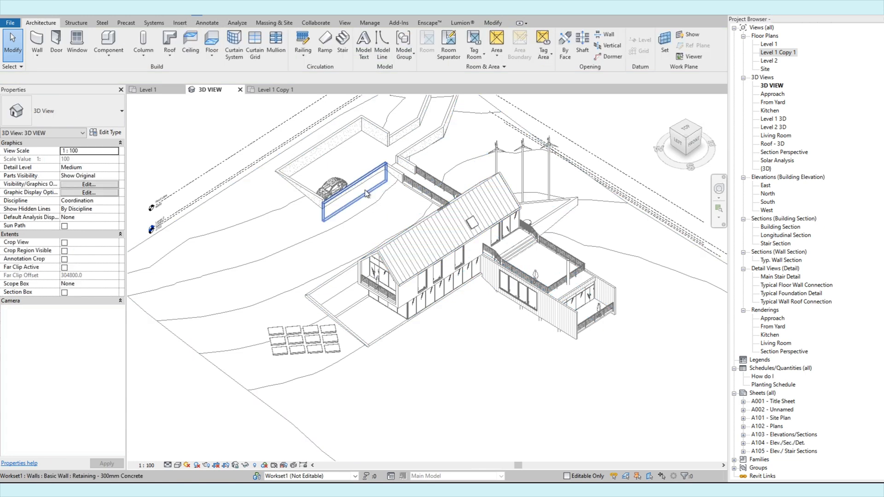
pyautogui.click(352, 192)
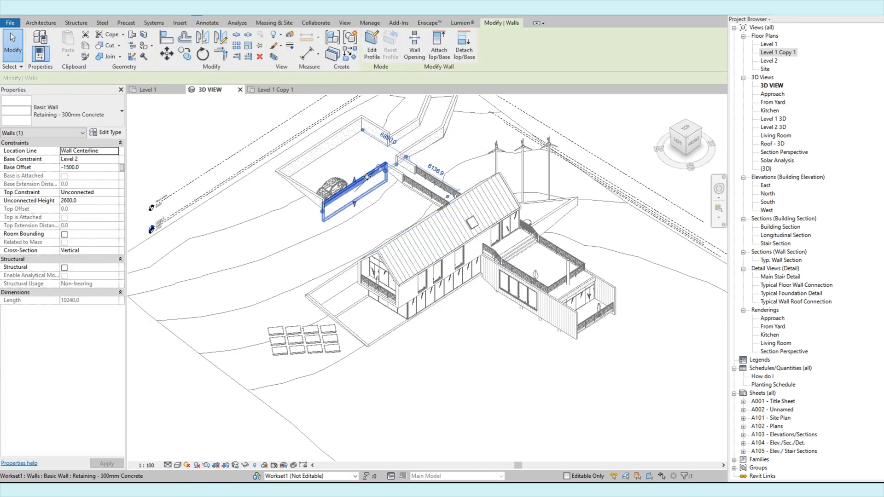
pyautogui.click(285, 189)
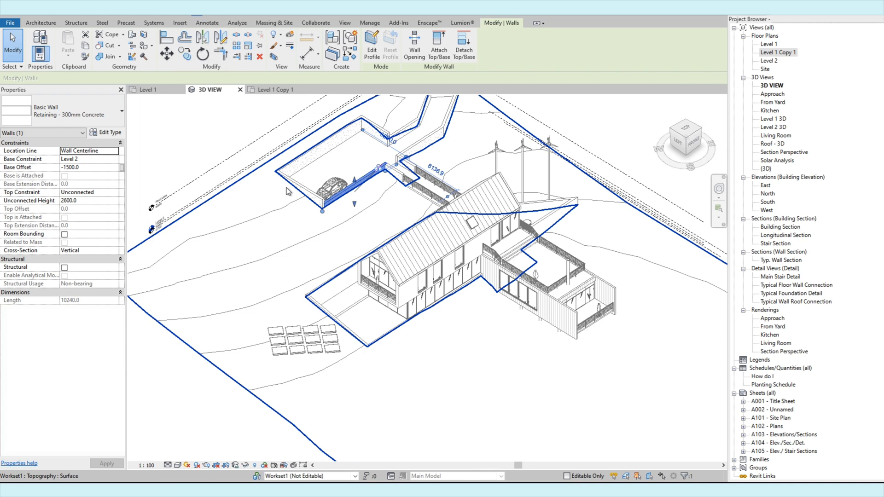
pyautogui.click(332, 186)
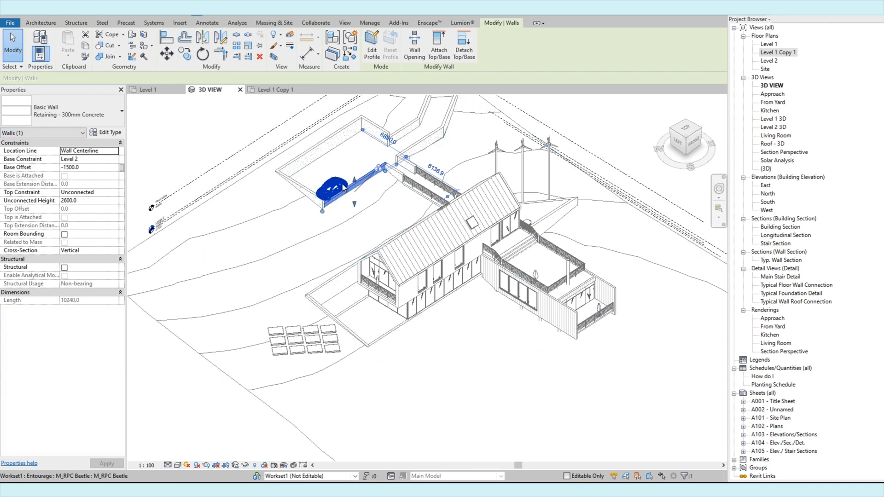
pyautogui.click(331, 189)
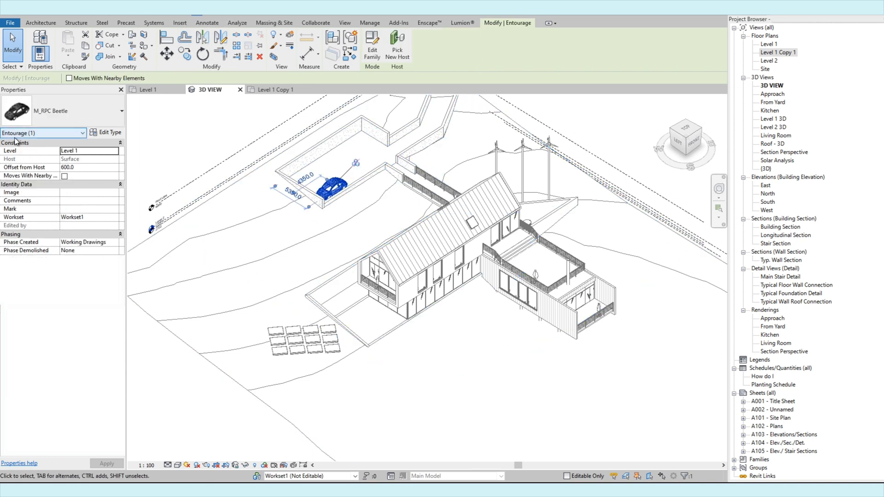
pyautogui.click(305, 341)
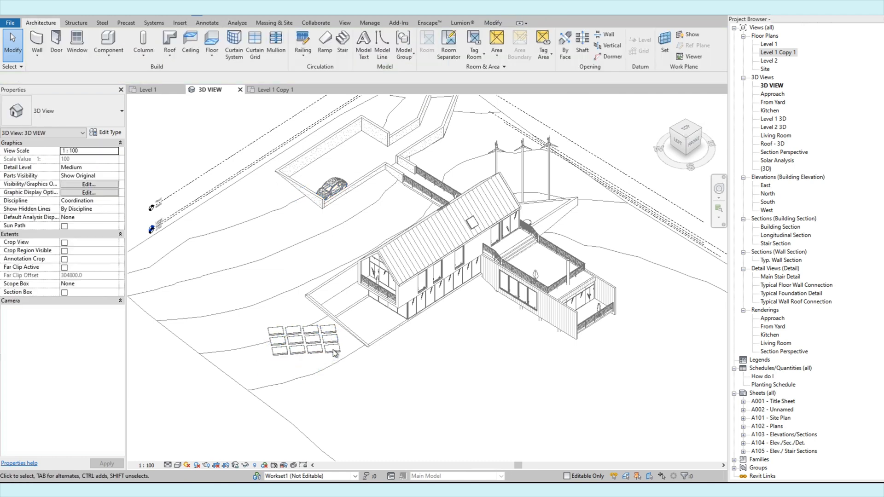
pyautogui.click(332, 348)
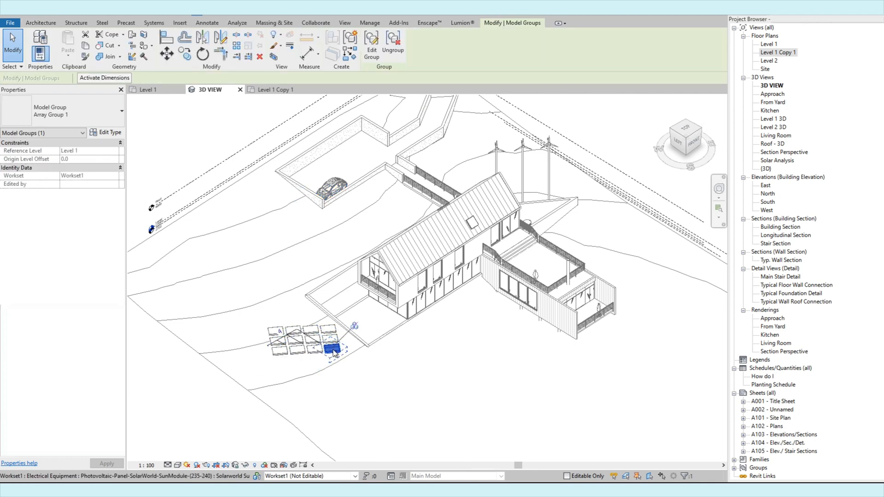
pyautogui.click(332, 350)
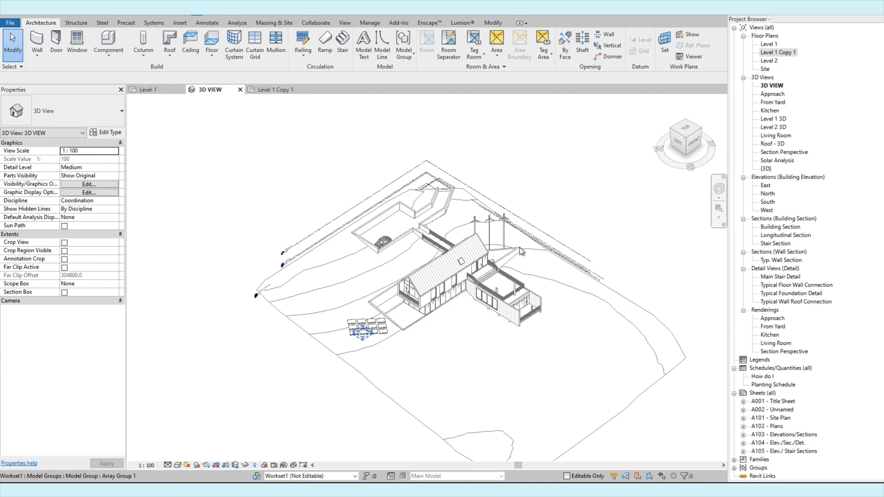
pyautogui.click(451, 259)
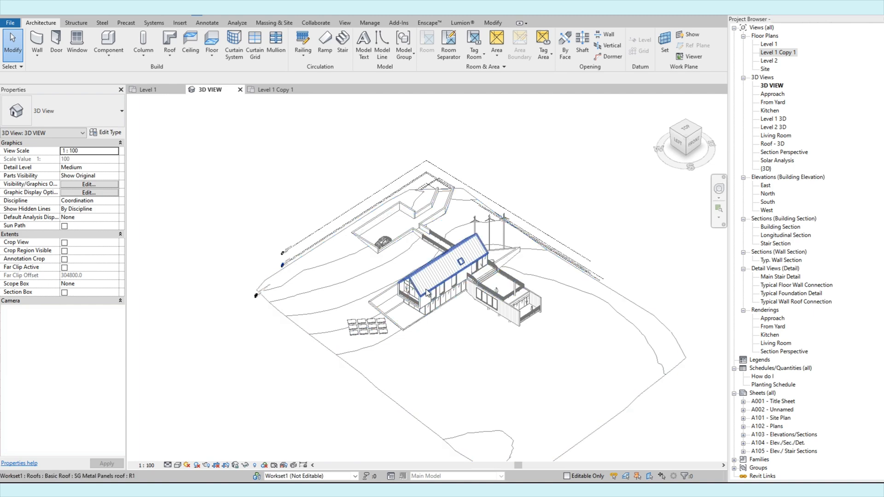
pyautogui.click(446, 254)
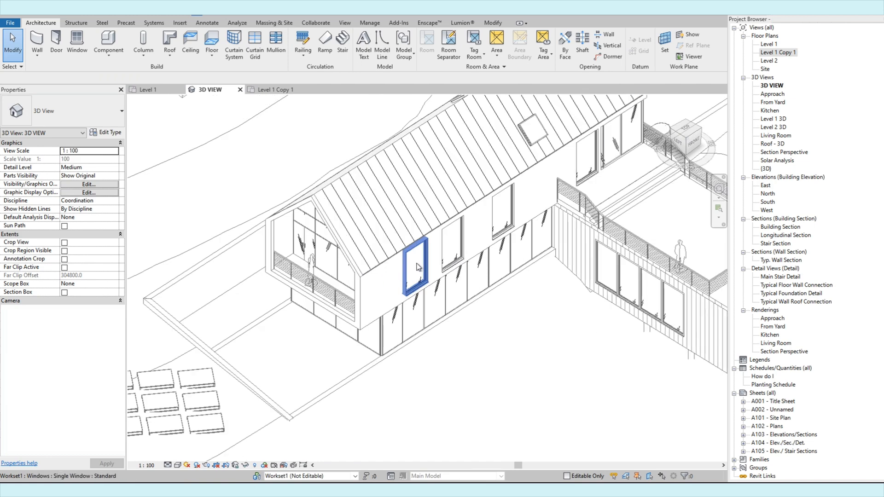
pyautogui.click(414, 267)
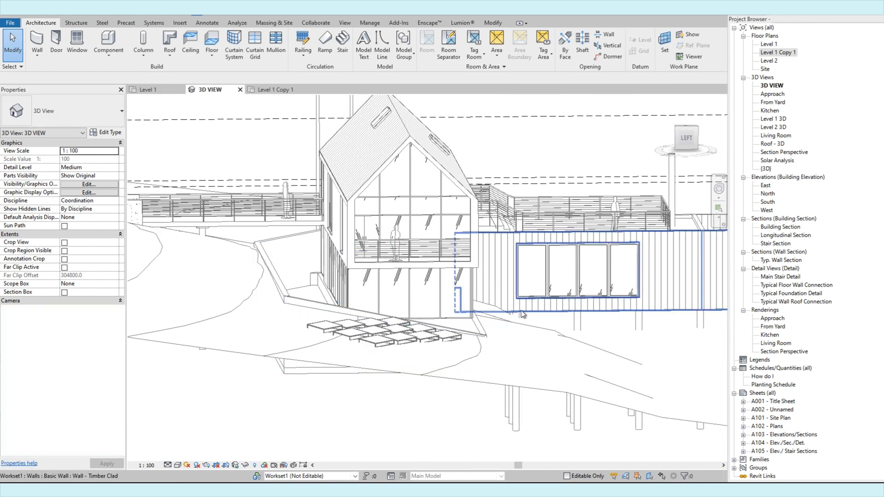
pyautogui.click(547, 270)
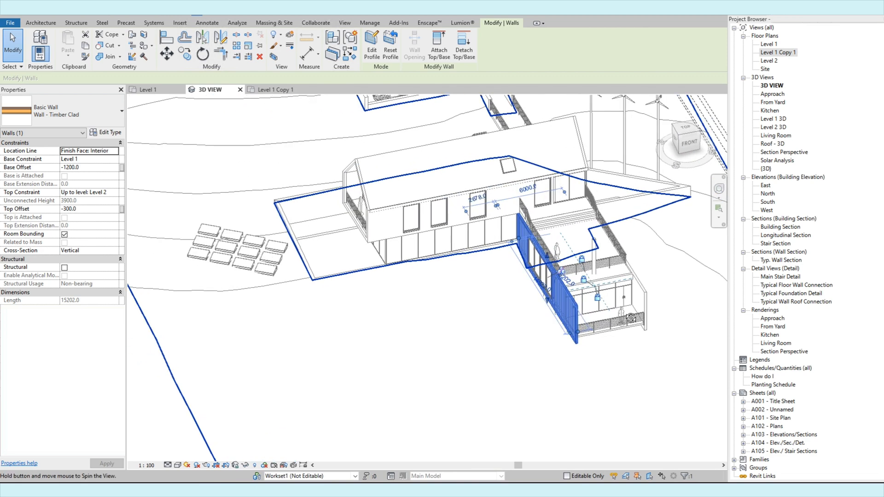
pyautogui.click(618, 295)
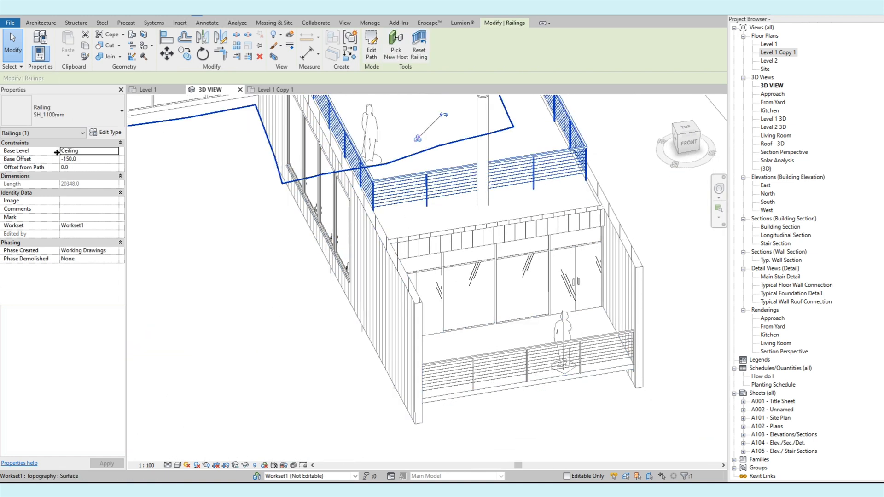
pyautogui.click(488, 374)
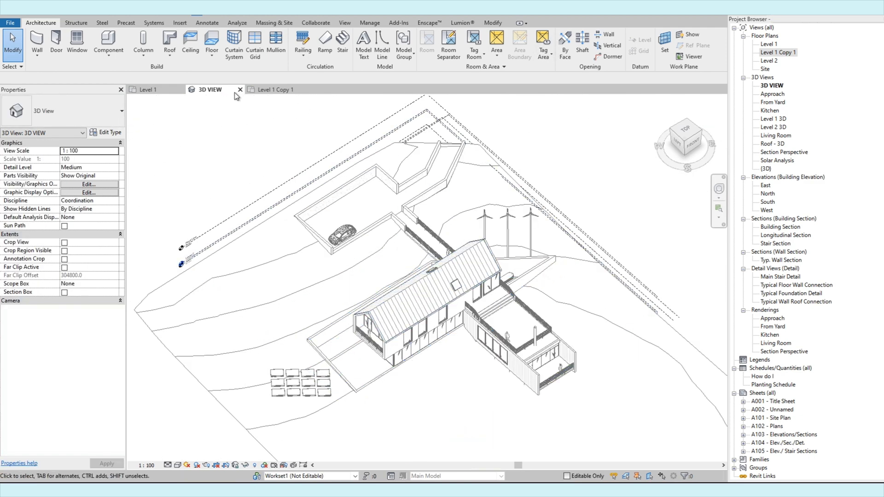
# Activate the Level 1 Copy 1 floor plan view in place of the 3D view
pyautogui.click(270, 89)
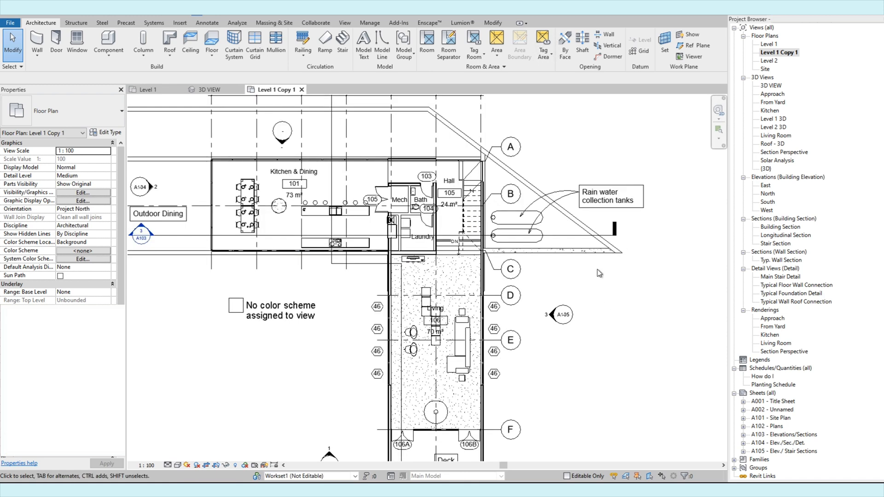
pyautogui.click(240, 226)
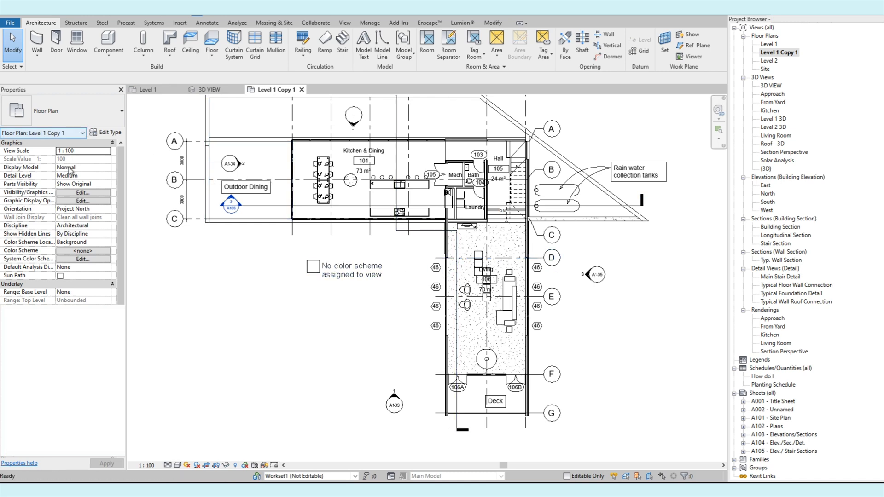
# Hide the Furniture model category in the Level 1 Copy 1 plan and apply it
pyautogui.click(81, 192)
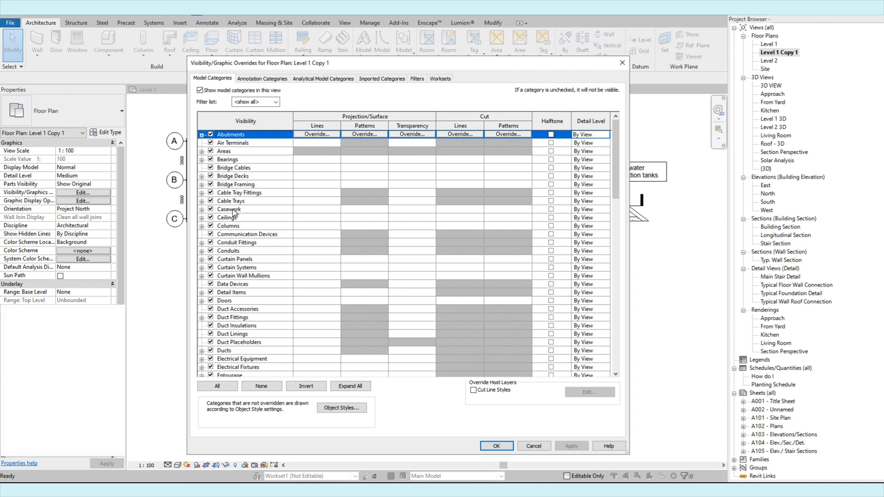
pyautogui.click(233, 176)
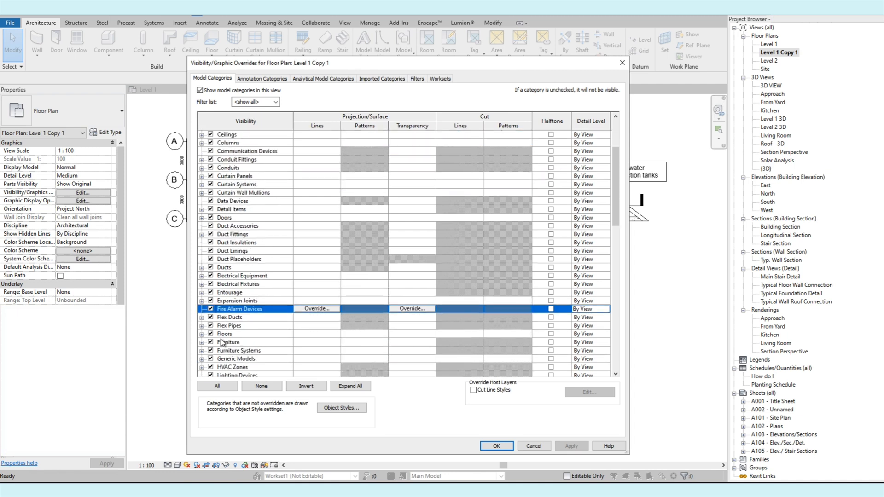
pyautogui.click(228, 342)
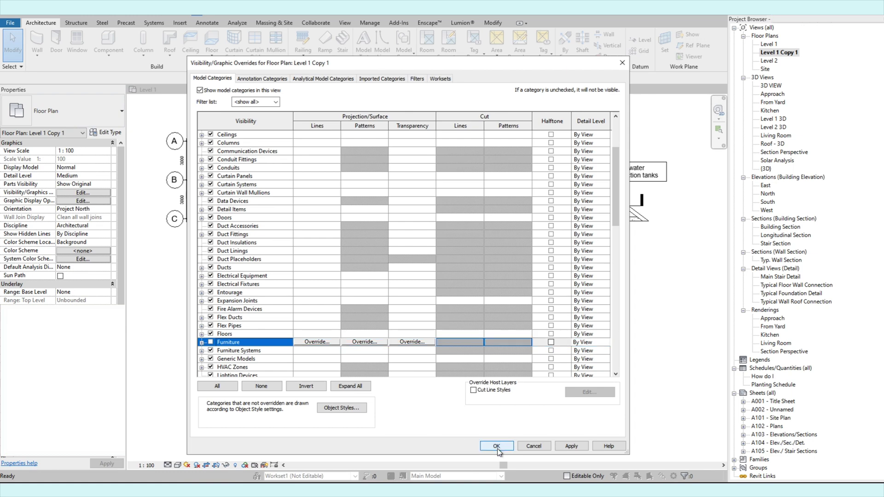
pyautogui.click(495, 445)
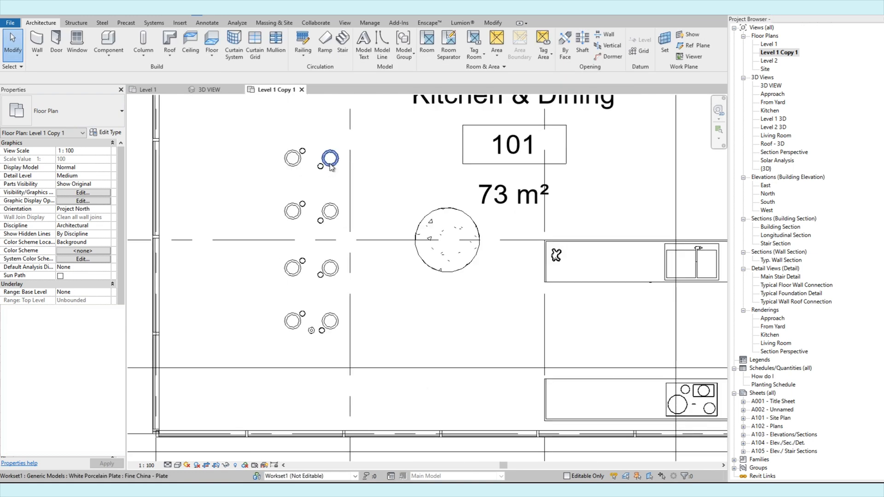
# Check a water glass's category, hide Generic Models in the plan, and reopen the overrides
pyautogui.click(330, 160)
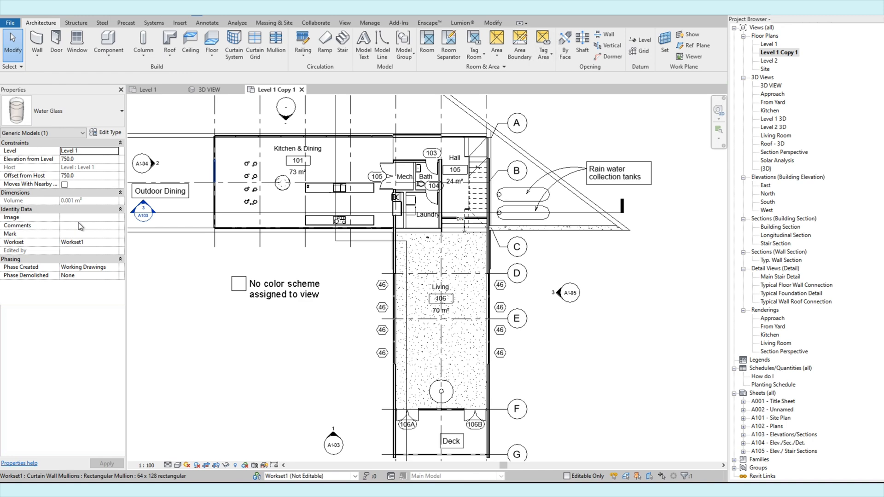
pyautogui.click(82, 192)
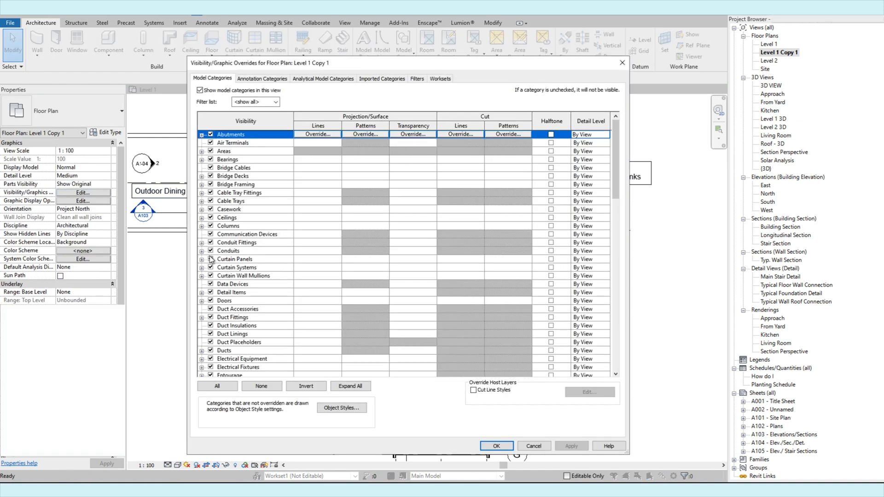
pyautogui.click(237, 242)
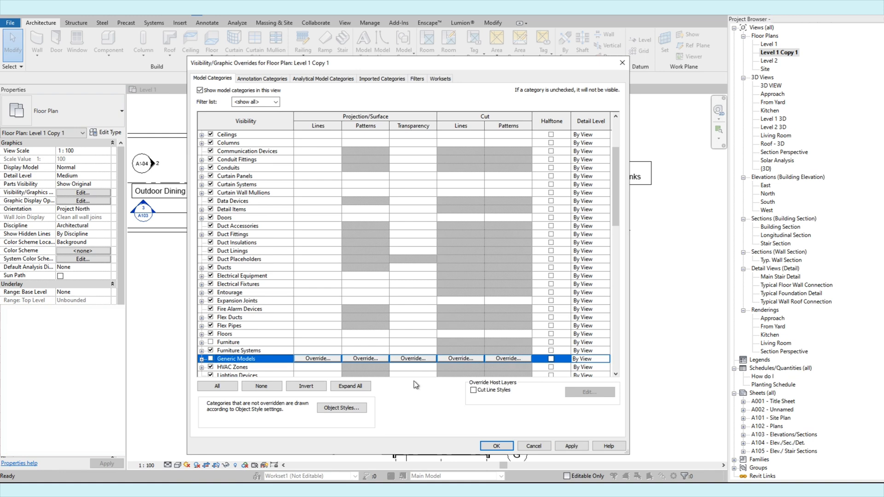
pyautogui.click(495, 445)
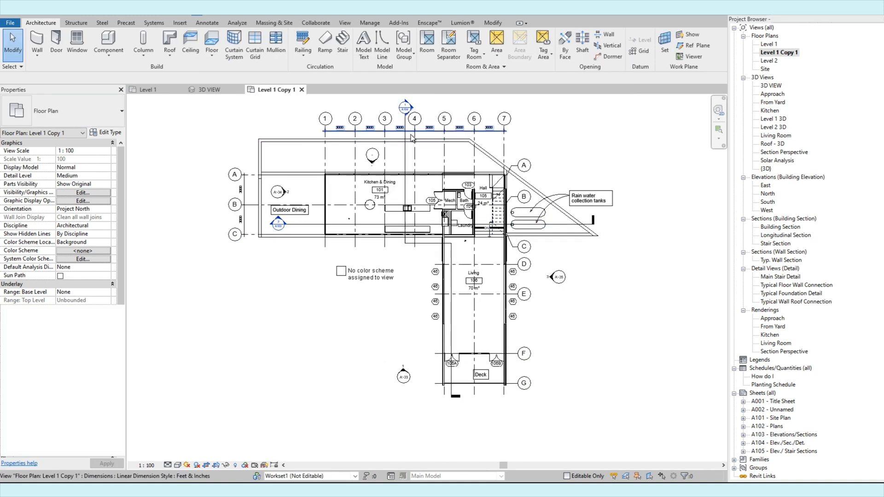
pyautogui.click(82, 192)
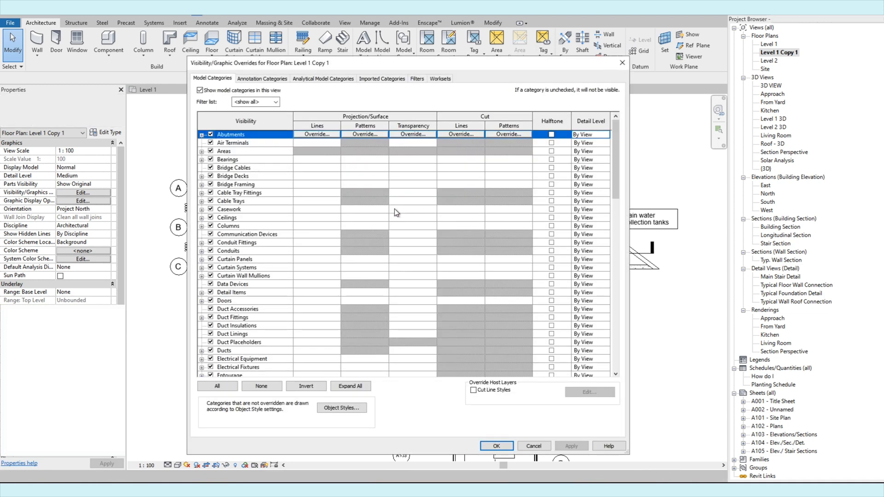
# Hide the Grids annotation category in the plan, check the section line's category, and reopen the overrides
pyautogui.click(261, 78)
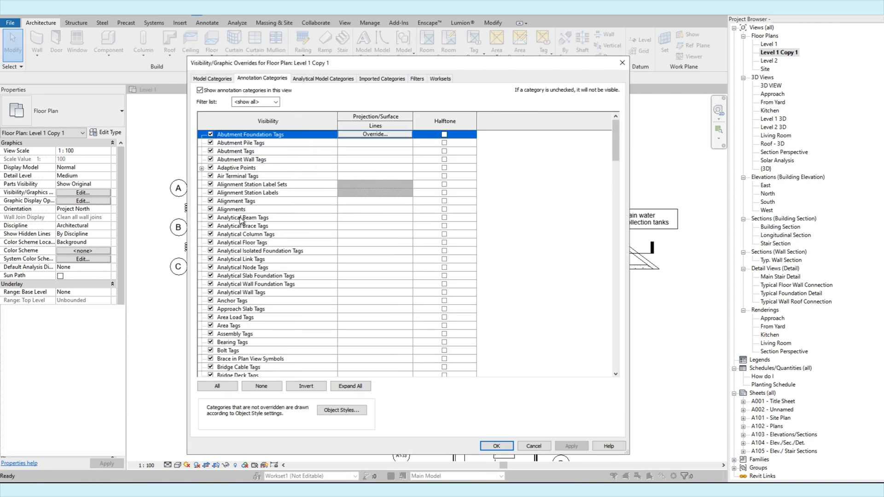
pyautogui.click(242, 217)
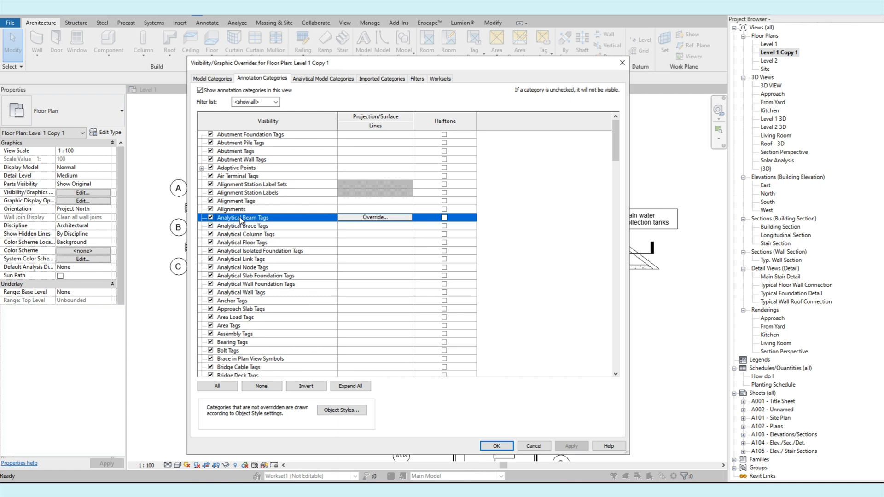
pyautogui.scroll(-3)
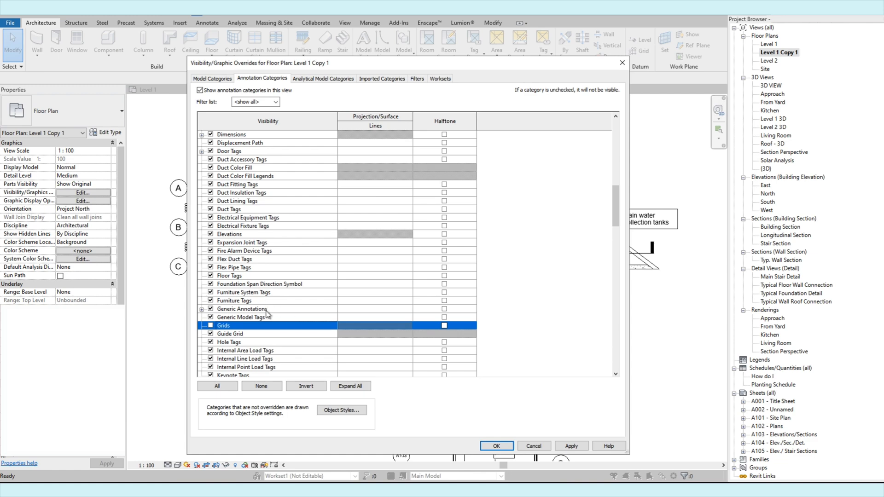
pyautogui.click(495, 445)
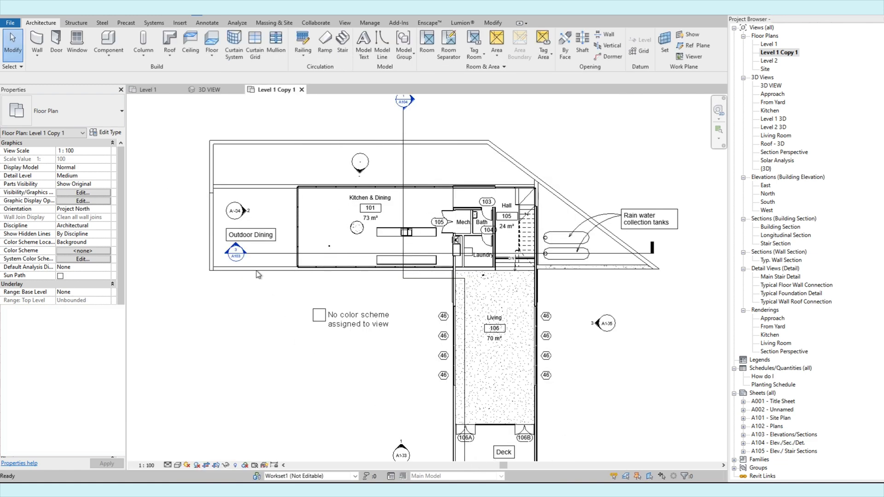
pyautogui.click(403, 101)
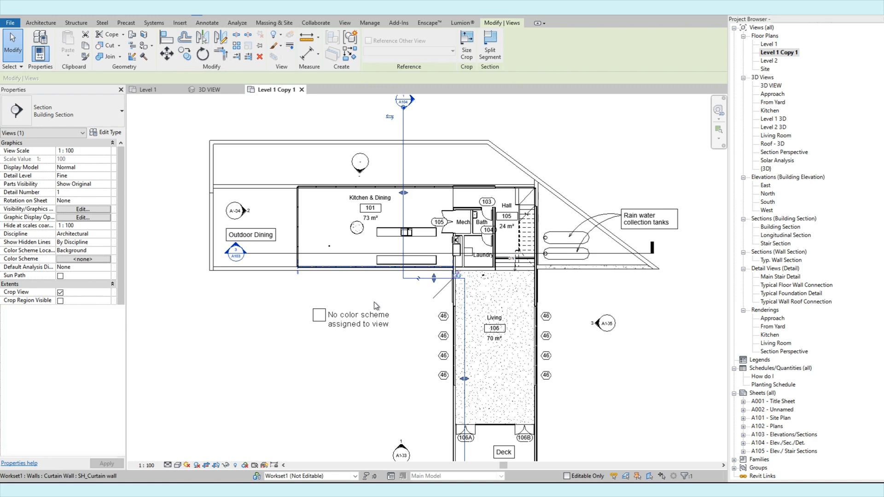
pyautogui.click(82, 209)
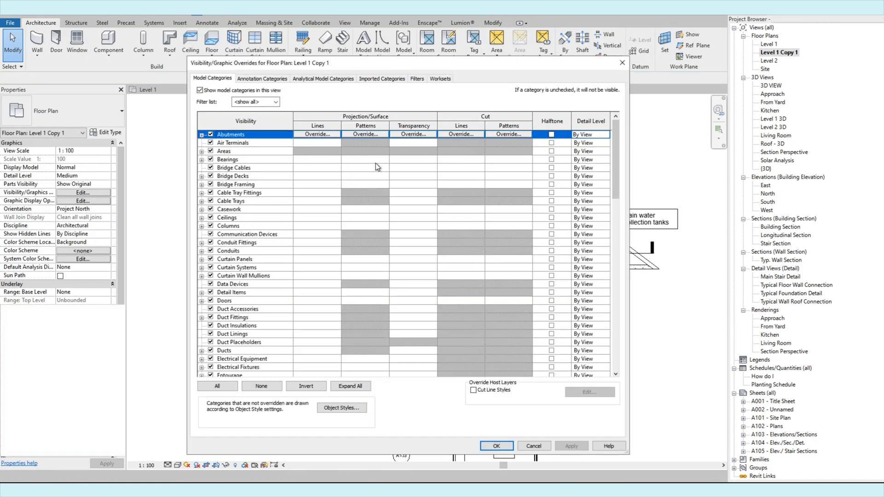
# Hide the Sections annotation category so no section line shows, then inspect a window tag and deselect it
pyautogui.click(262, 79)
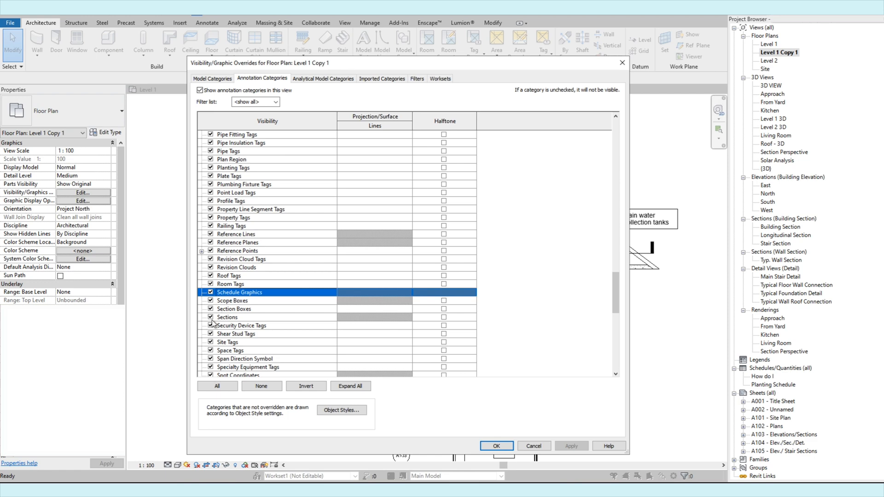
pyautogui.click(495, 446)
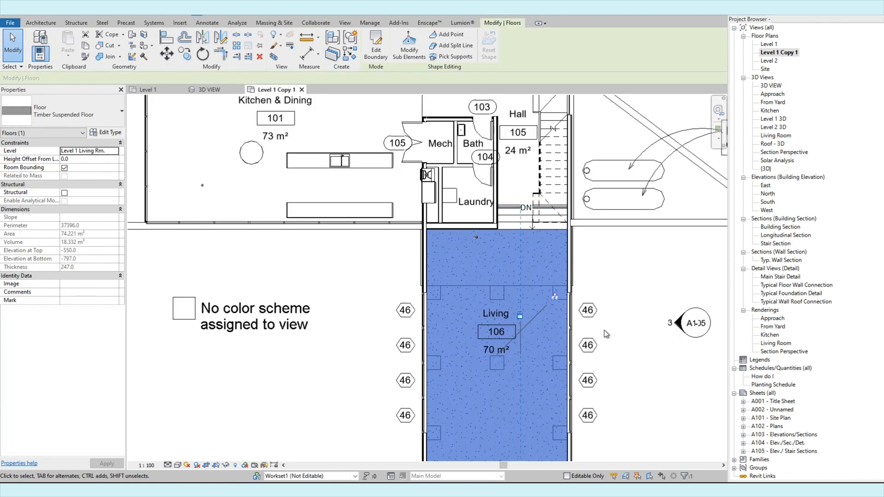
pyautogui.click(496, 313)
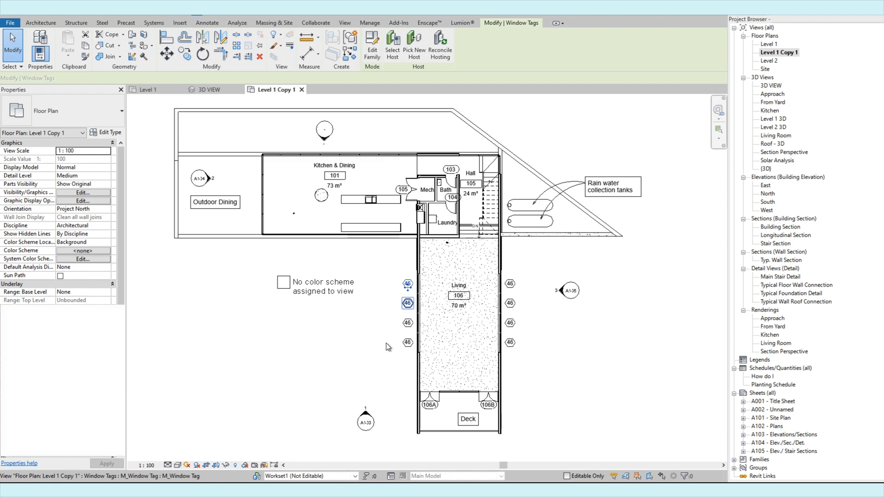
pyautogui.click(39, 23)
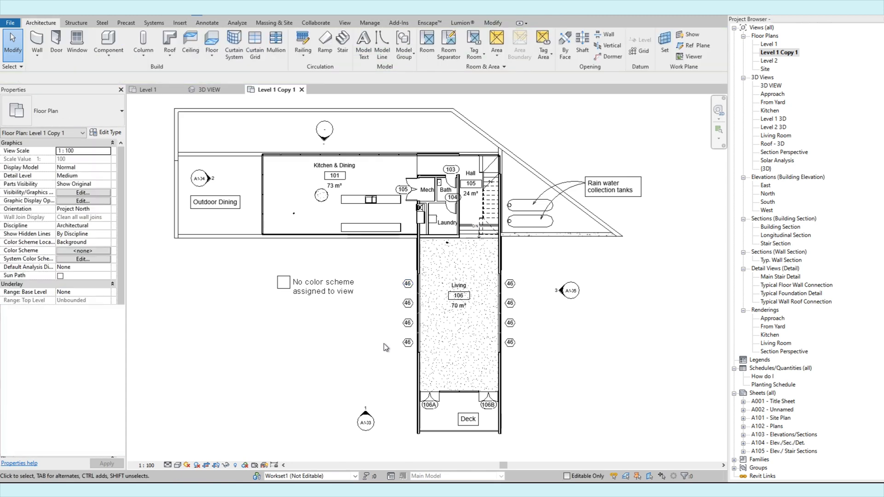
# Browse the annotation categories list again and close the overrides with the plan unchanged
pyautogui.click(82, 193)
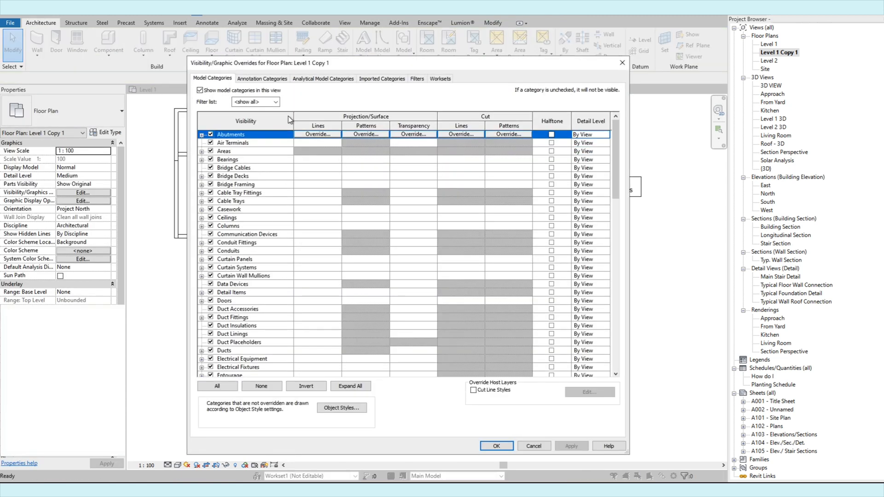
pyautogui.click(262, 78)
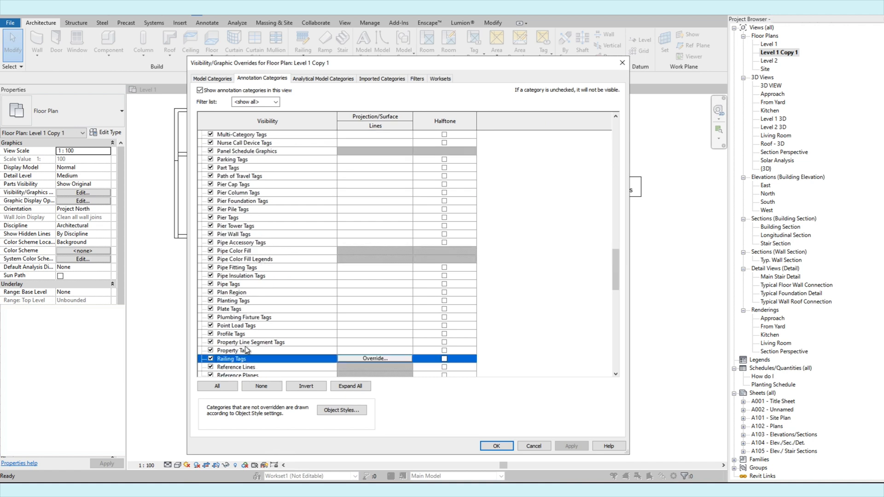
pyautogui.scroll(-3)
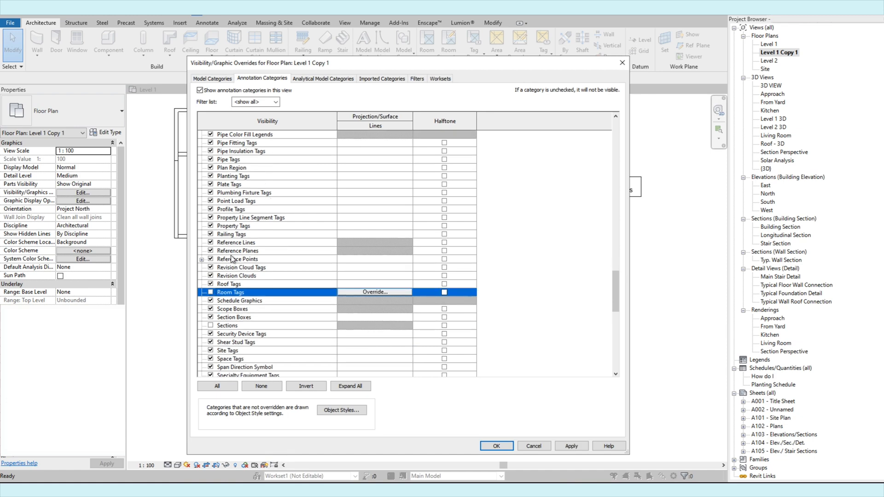
pyautogui.scroll(-3)
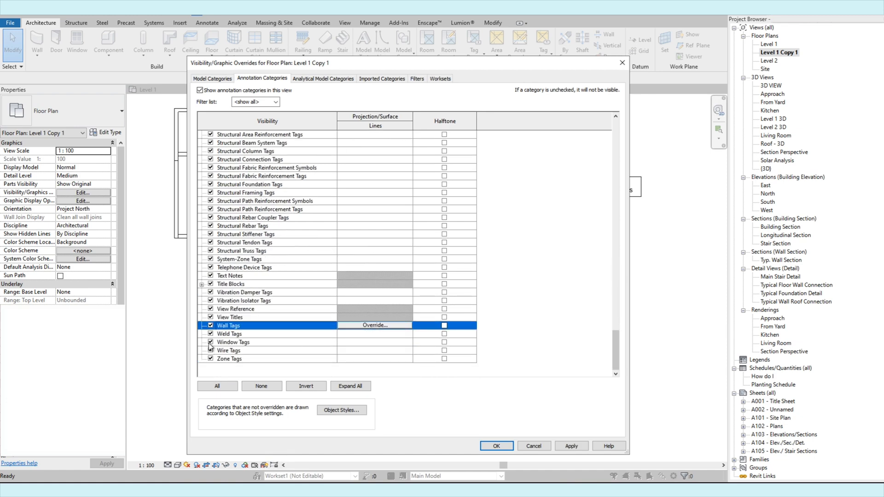
pyautogui.click(496, 446)
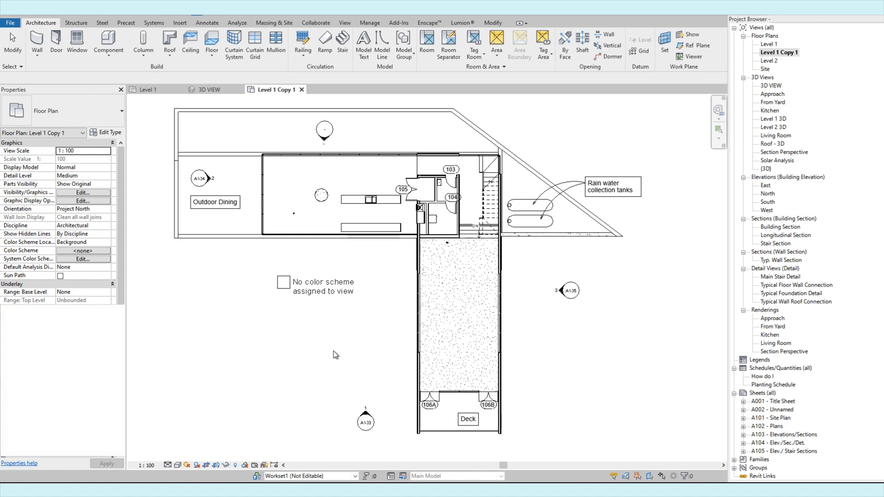
# Select the 'Rain water collection tanks' text note to read its category, then deselect it
pyautogui.click(612, 187)
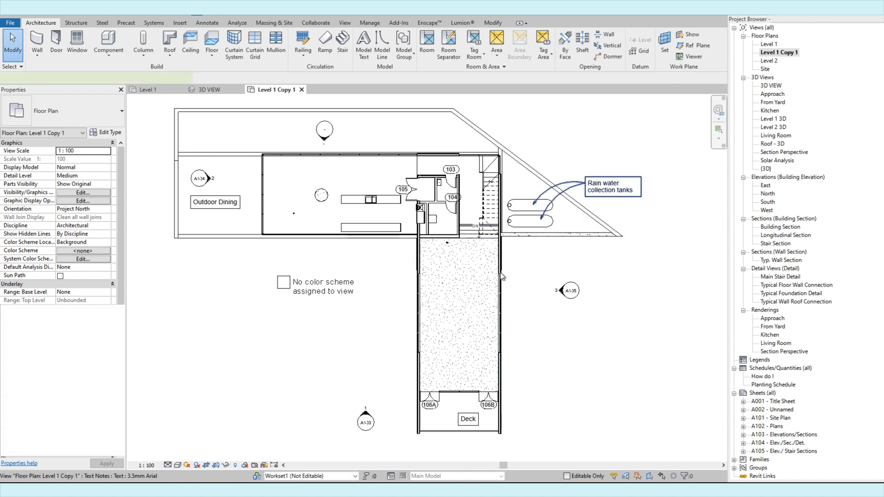
pyautogui.click(611, 187)
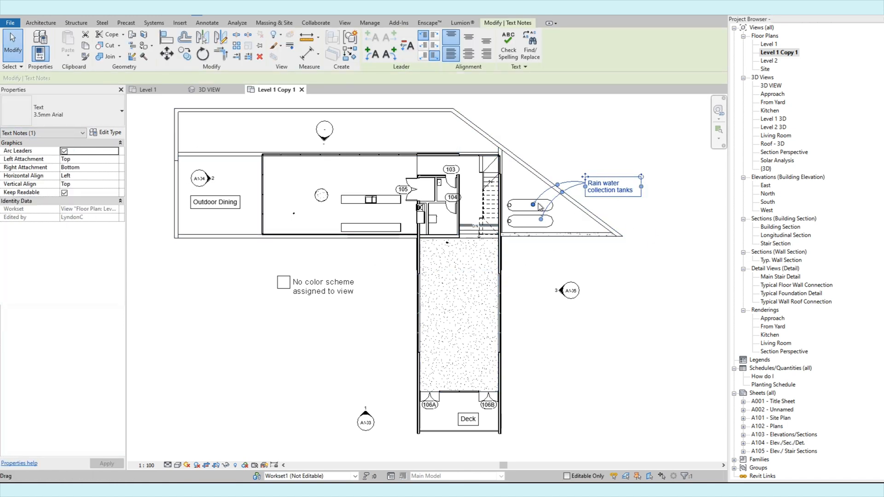
pyautogui.click(529, 204)
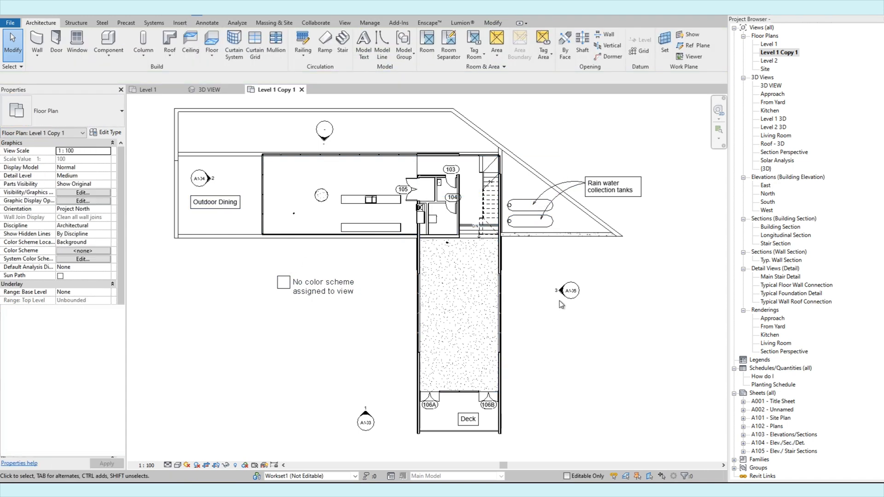
pyautogui.click(570, 290)
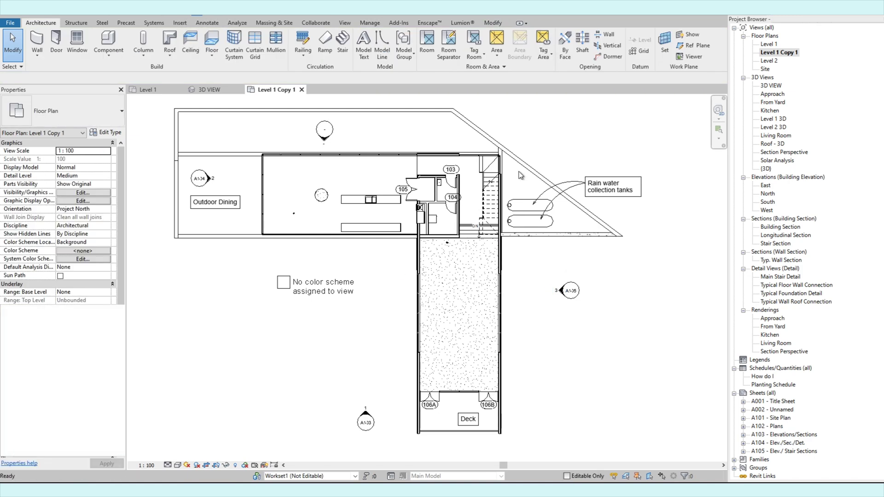
# Hide the Text Notes annotation category in this view so the Outdoor Dining and rain water labels vanish
pyautogui.click(82, 193)
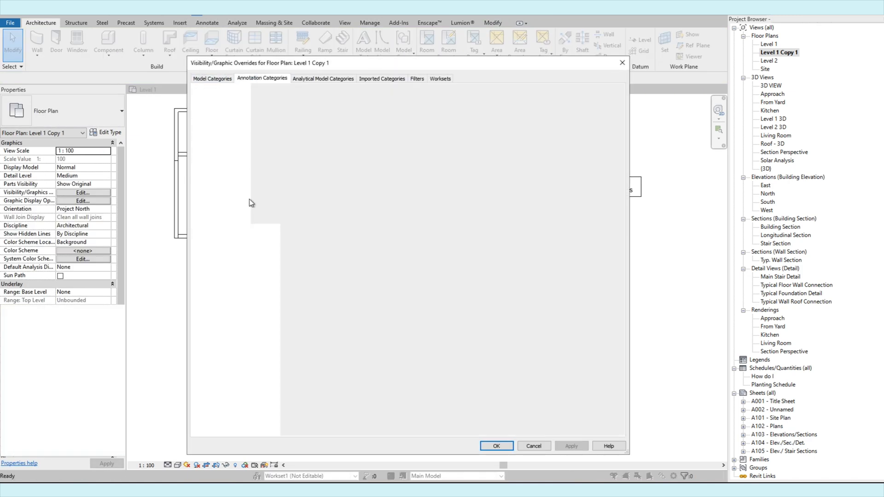
pyautogui.click(262, 79)
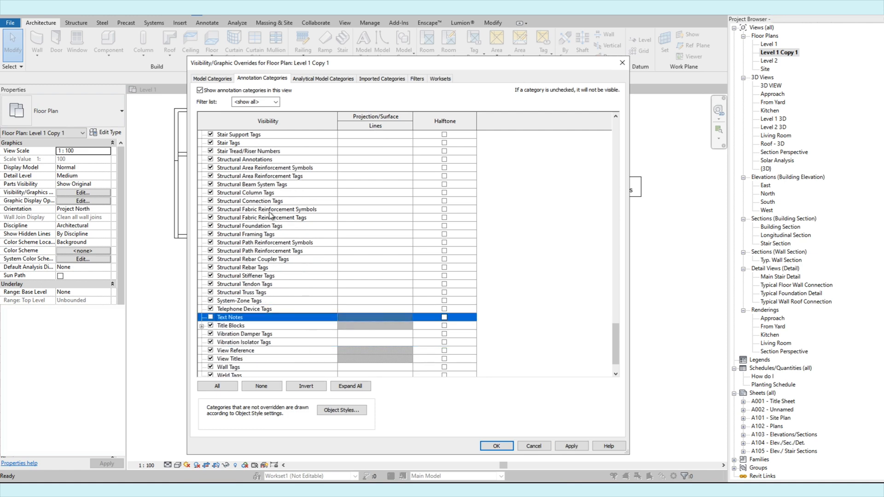
pyautogui.click(495, 445)
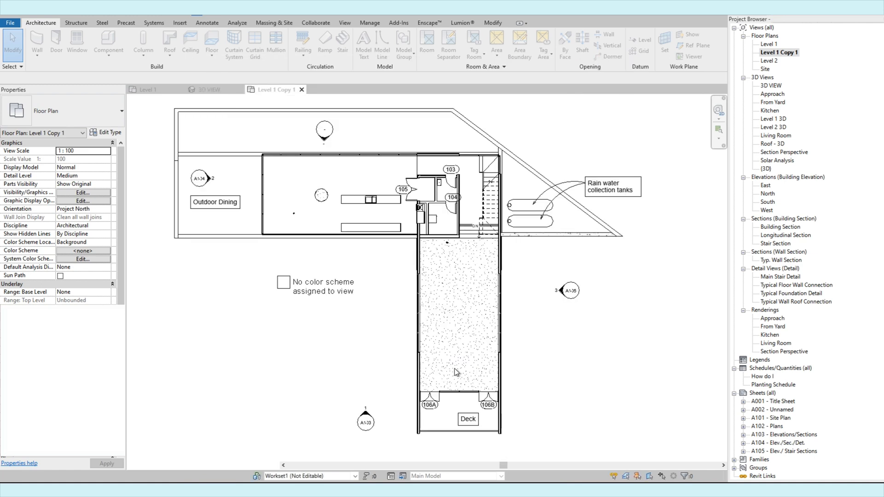
# Select and release the colour scheme legend to check which category it belongs to
pyautogui.click(319, 282)
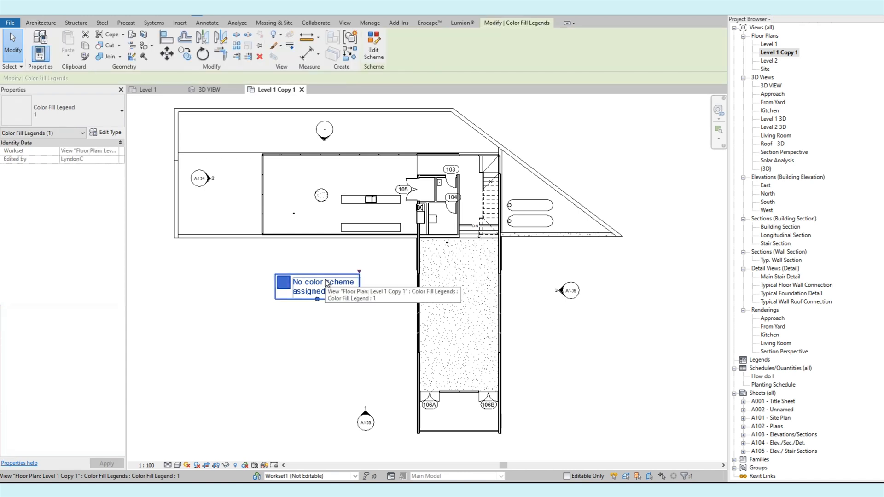
pyautogui.click(259, 291)
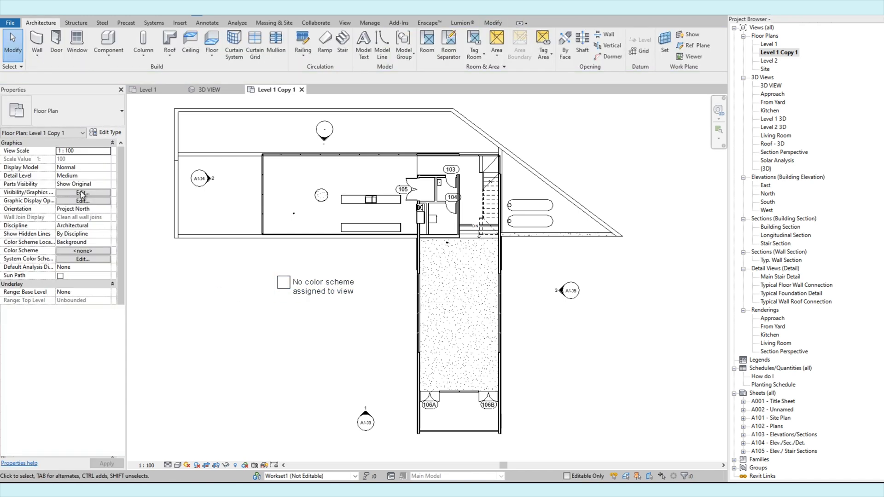
# Hide the Color Fill Legends annotation category in this view
pyautogui.click(82, 192)
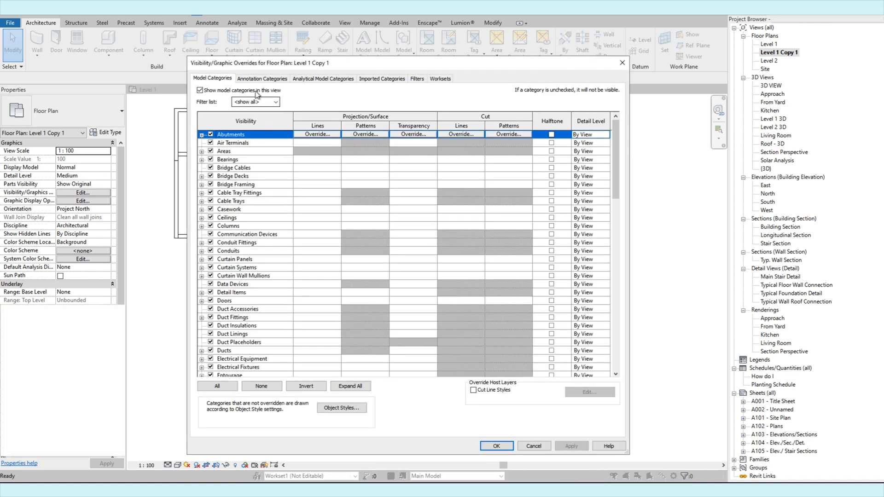
pyautogui.click(261, 78)
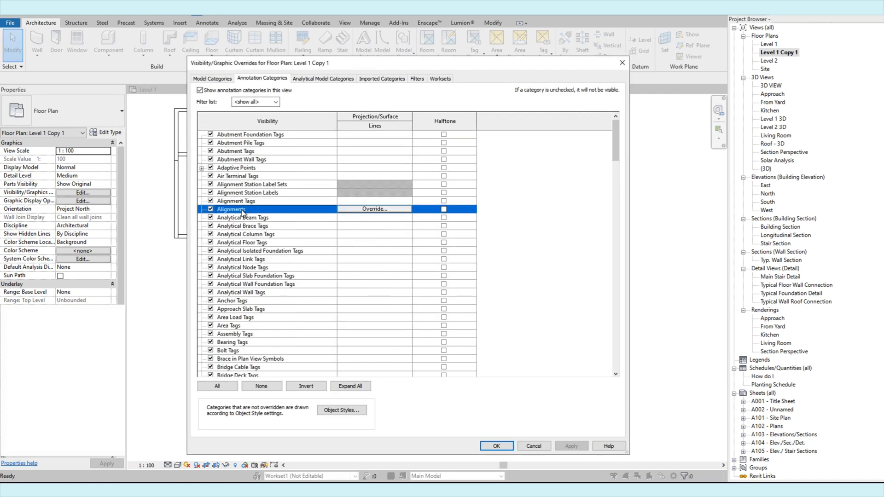
pyautogui.scroll(-3)
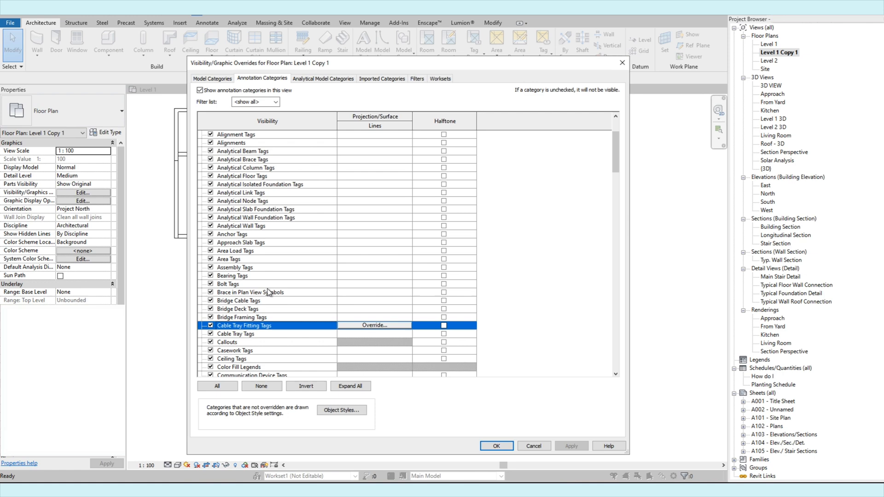
pyautogui.scroll(-3)
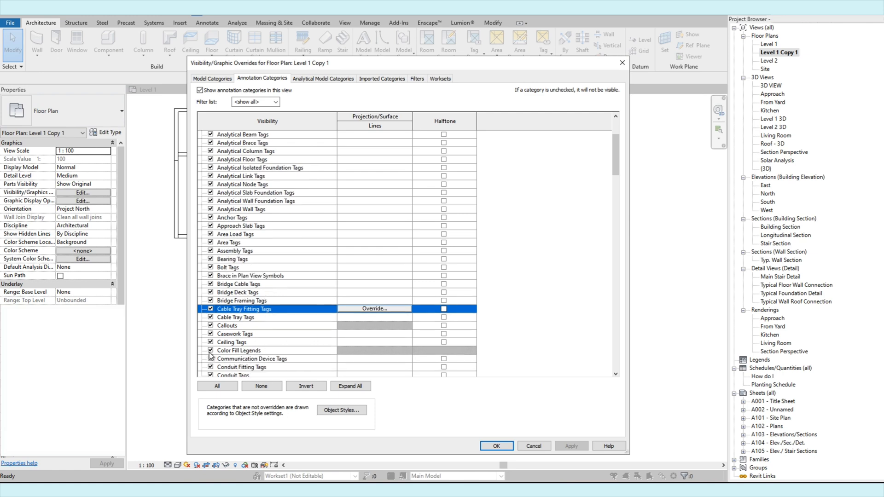
pyautogui.click(496, 446)
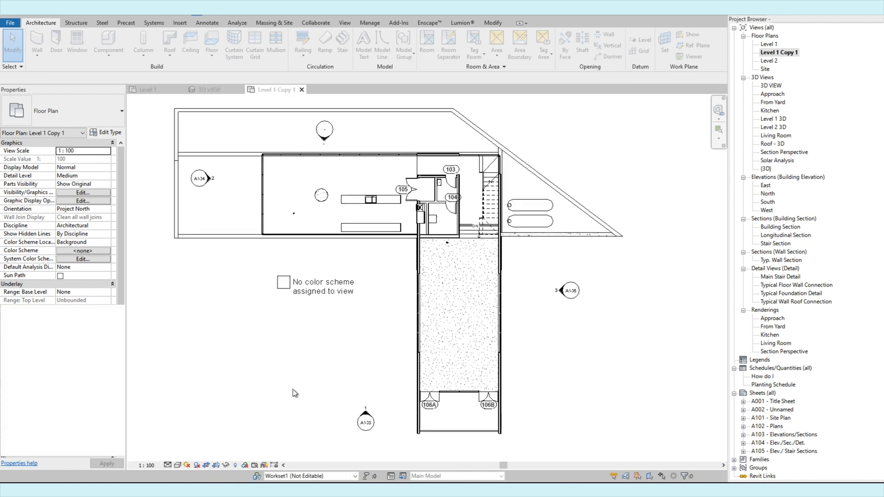
# Identify door tag 106A's category, then hide Door Tags in this view
pyautogui.click(429, 406)
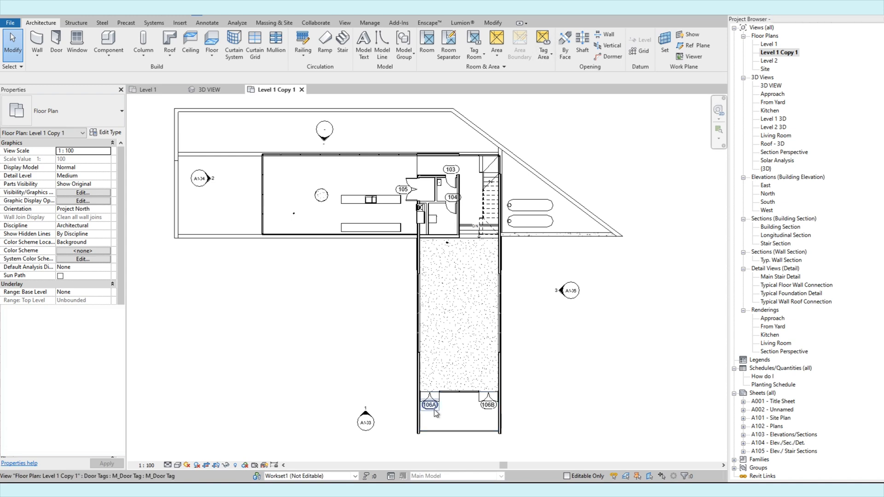
pyautogui.click(320, 337)
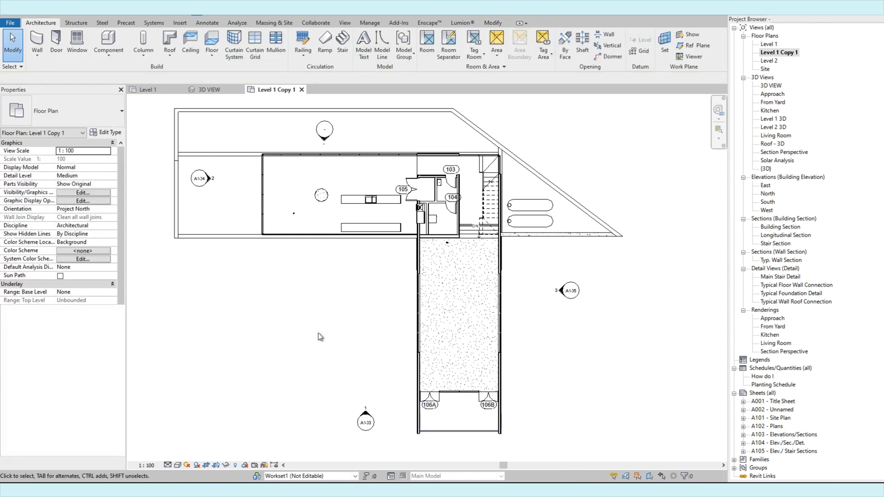
pyautogui.click(82, 193)
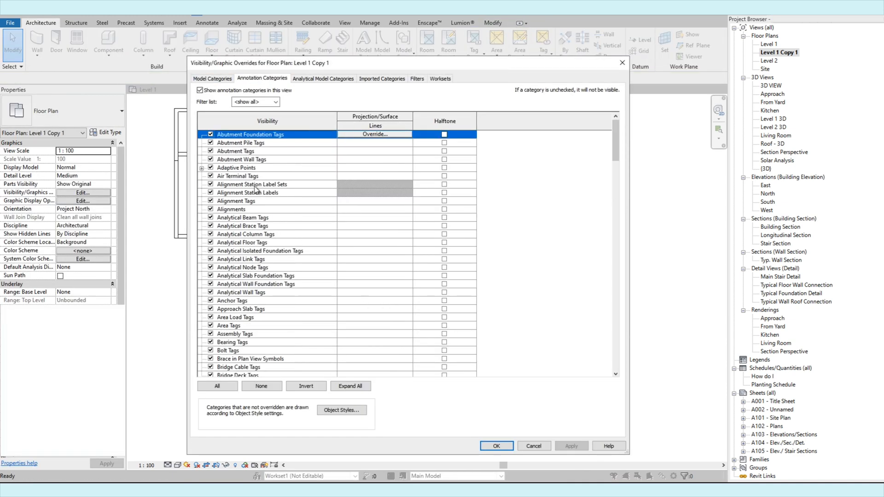
pyautogui.scroll(-3)
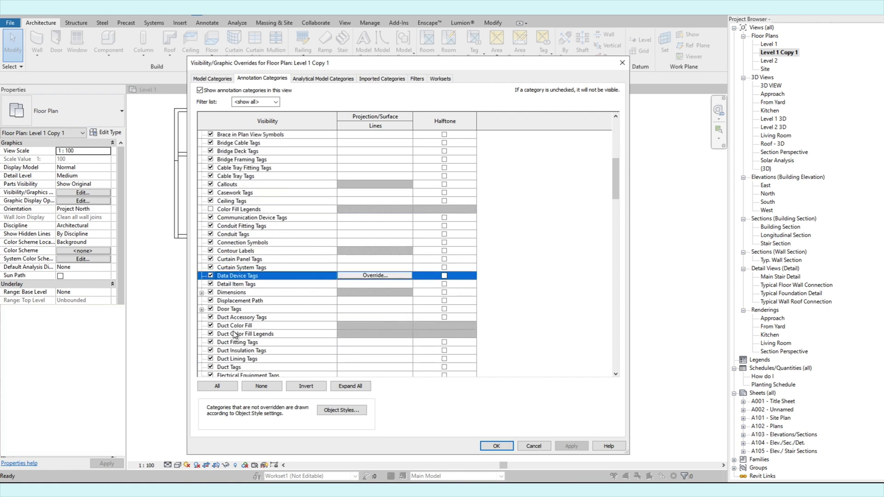
pyautogui.click(230, 309)
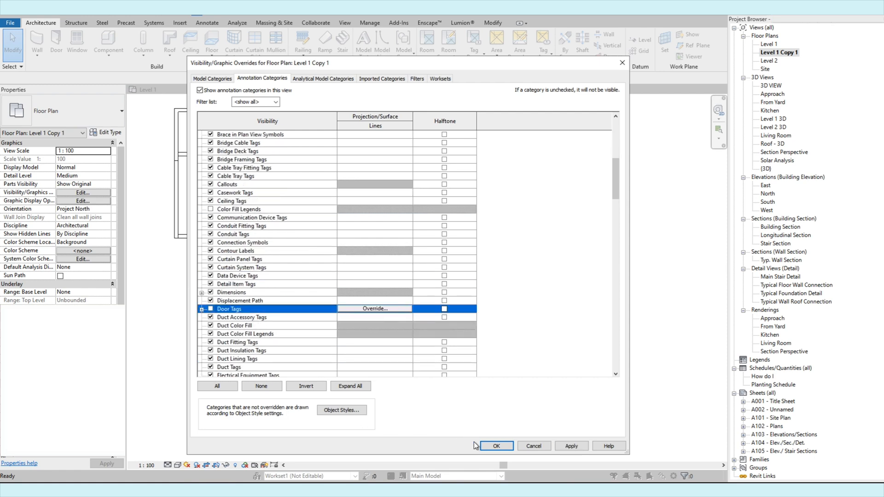
pyautogui.click(495, 446)
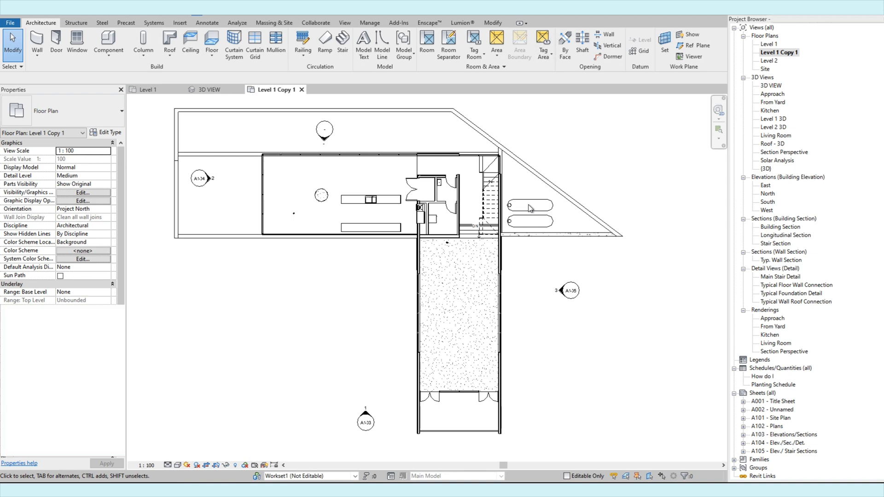
# Hide the Elevations category so the elevation markers disappear from the plan
pyautogui.scroll(3)
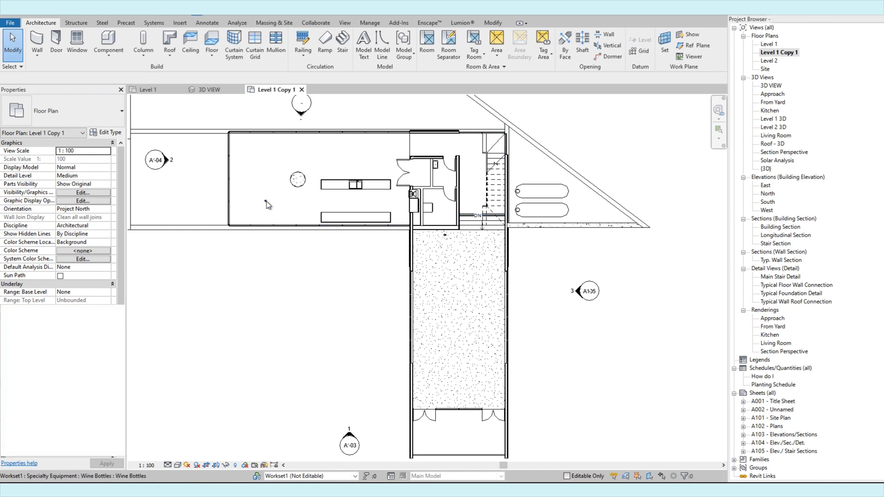
pyautogui.click(295, 179)
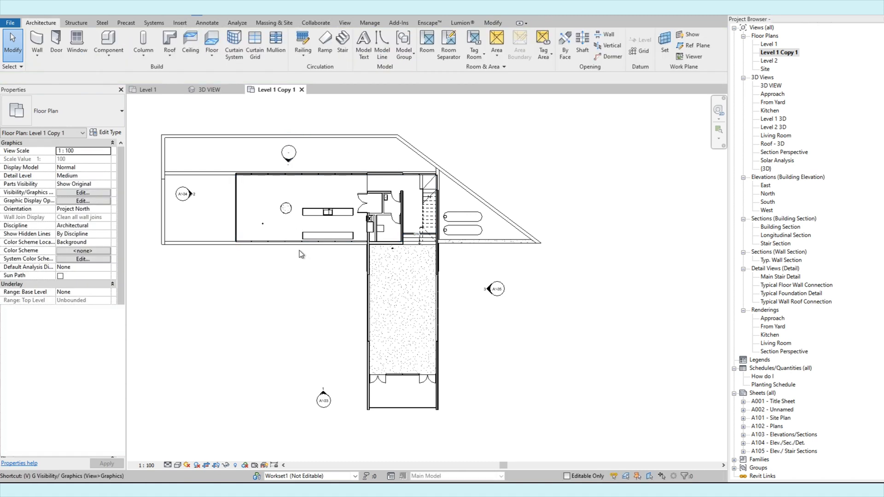
pyautogui.click(82, 192)
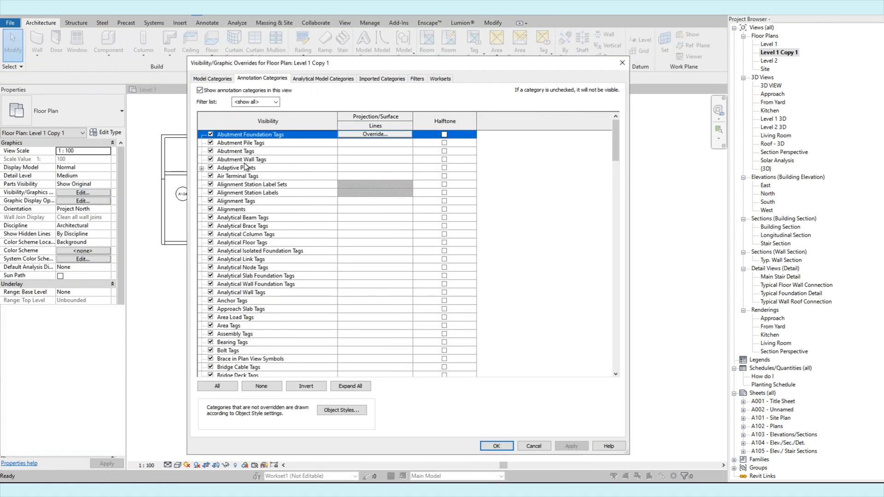
pyautogui.scroll(-3)
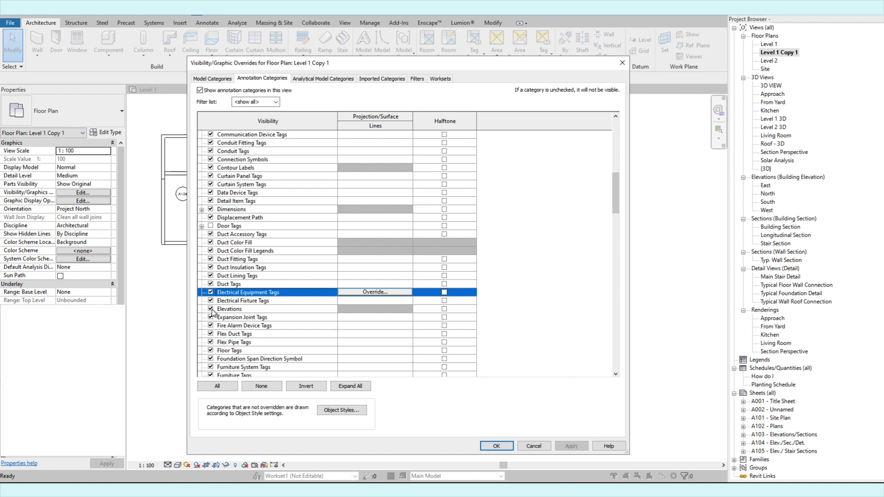
pyautogui.click(495, 446)
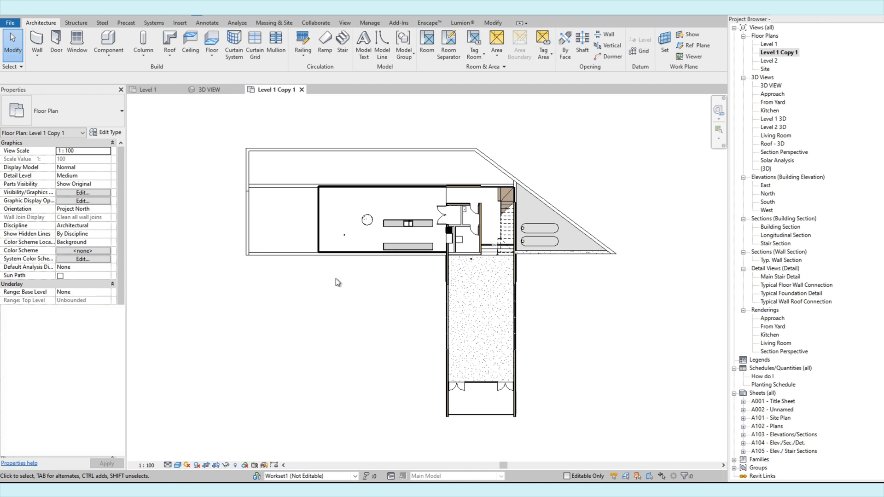
pyautogui.moveTo(70, 195)
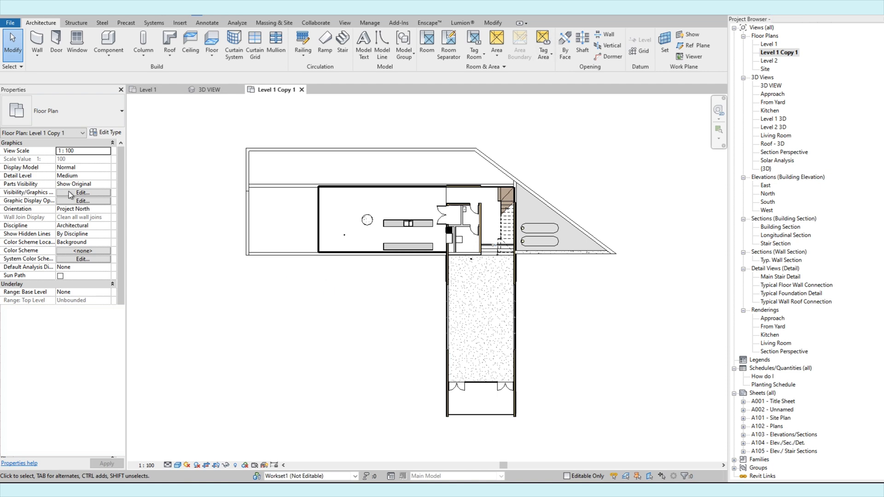
# Select all annotation categories, close the overrides with OK and pick the Level 1 Copy 1 plan view
pyautogui.click(82, 193)
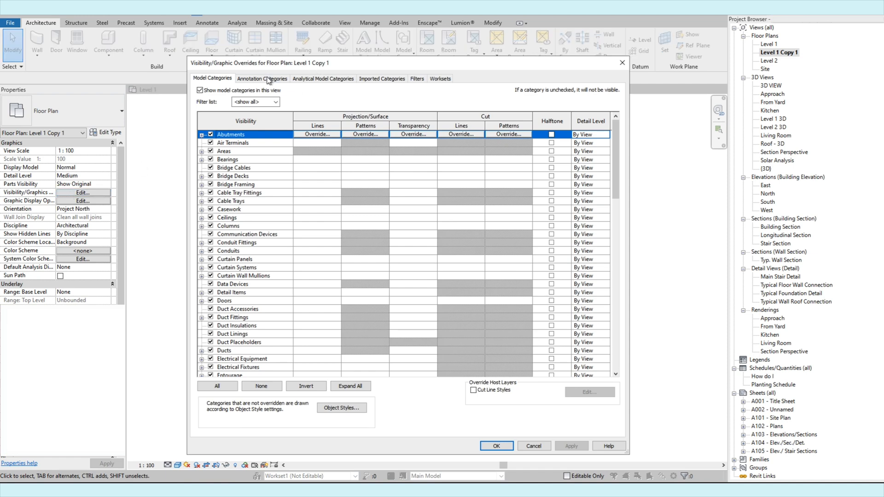
pyautogui.click(262, 79)
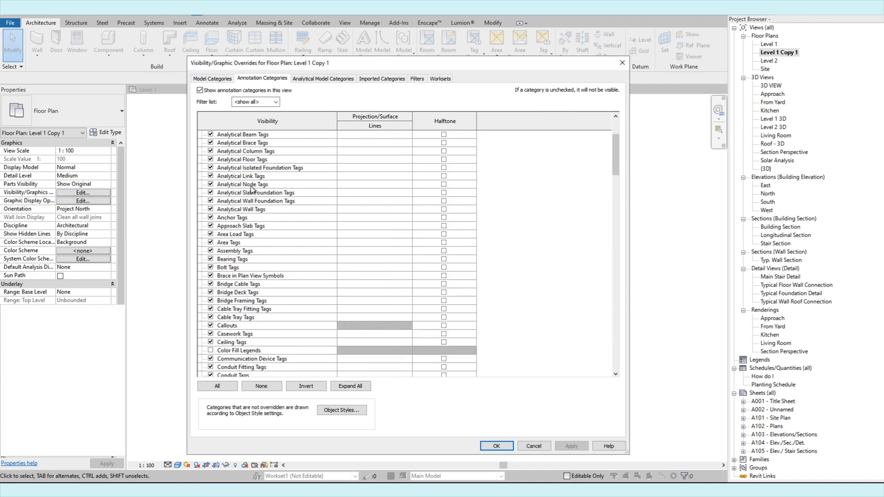
pyautogui.scroll(-3)
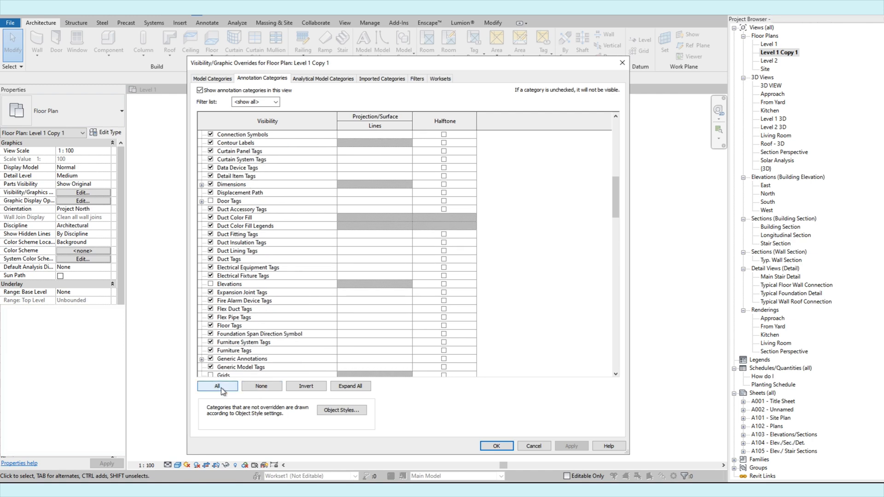
pyautogui.click(218, 386)
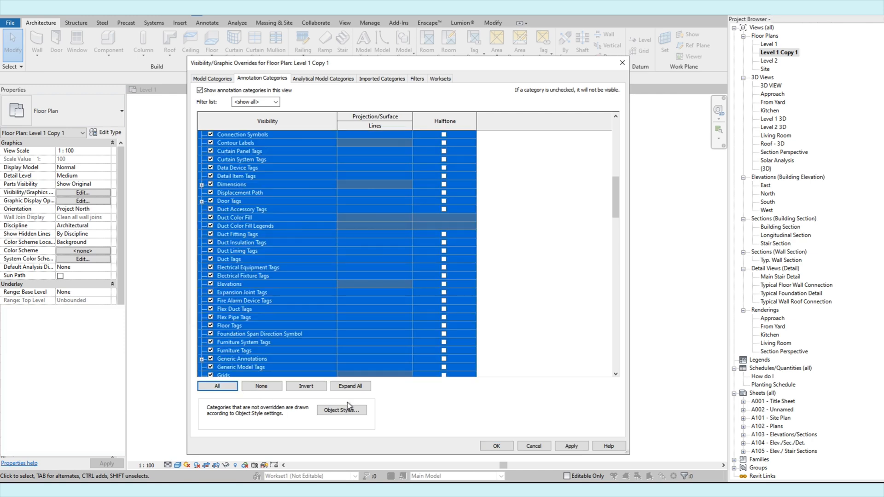
pyautogui.click(495, 446)
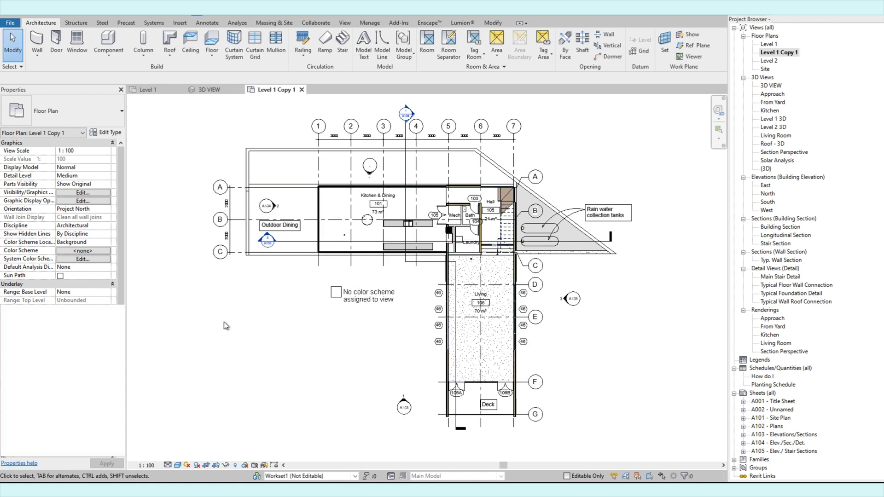
pyautogui.click(257, 165)
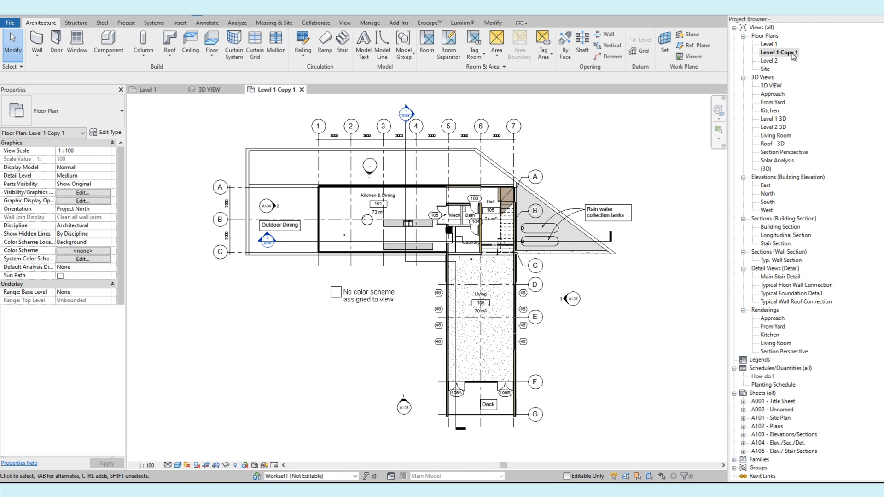
# Duplicate the Level 1 Copy 1 view with detailing, creating Level 1 Copy 1 Copy 1
pyautogui.rightClick(779, 52)
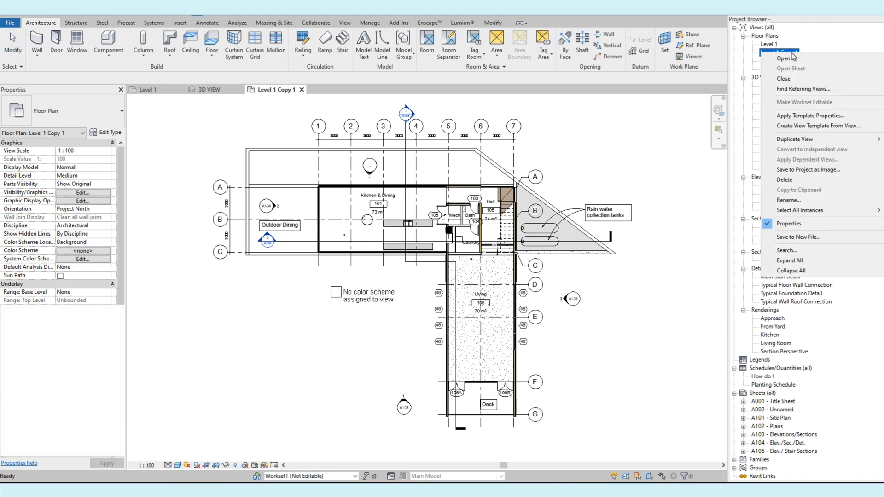
pyautogui.moveTo(797, 210)
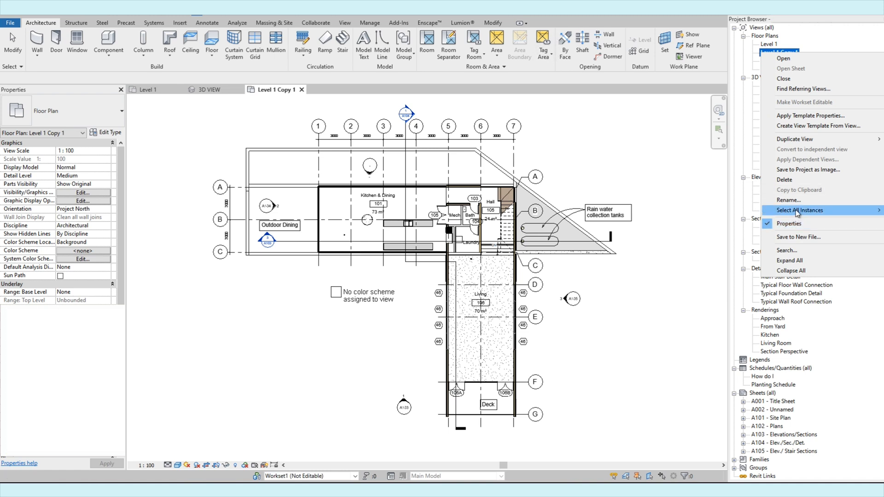
pyautogui.moveTo(795, 139)
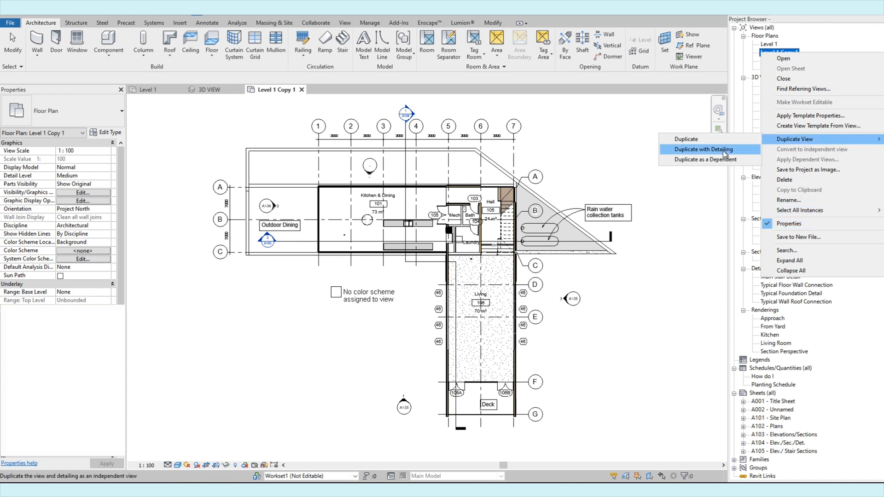
pyautogui.click(703, 149)
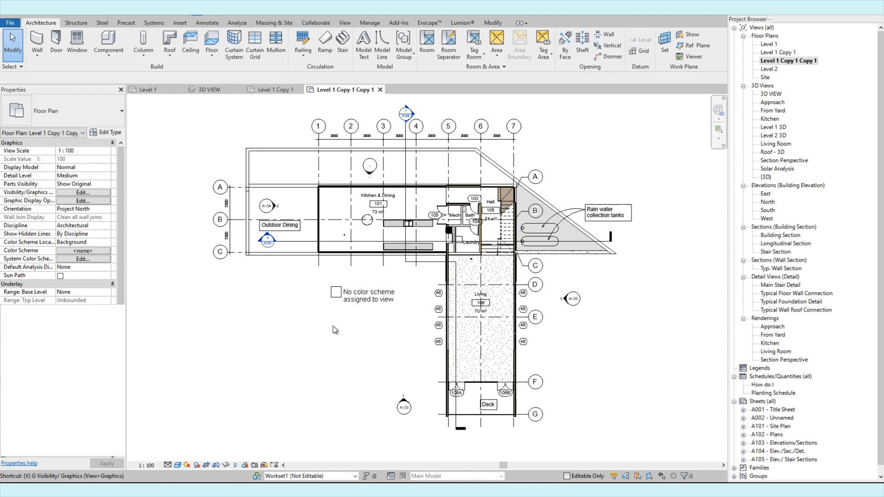
# Select every annotation category in the new copy's Visibility/Graphic Overrides list
pyautogui.click(82, 193)
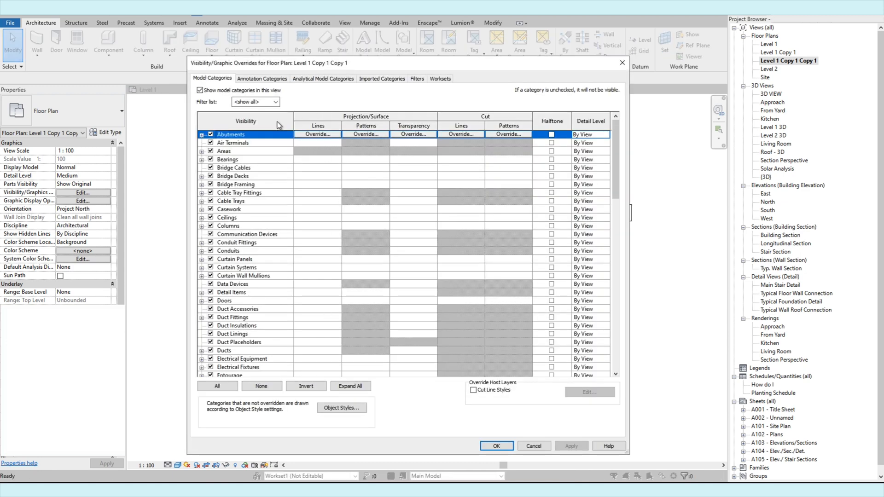
pyautogui.moveTo(262, 79)
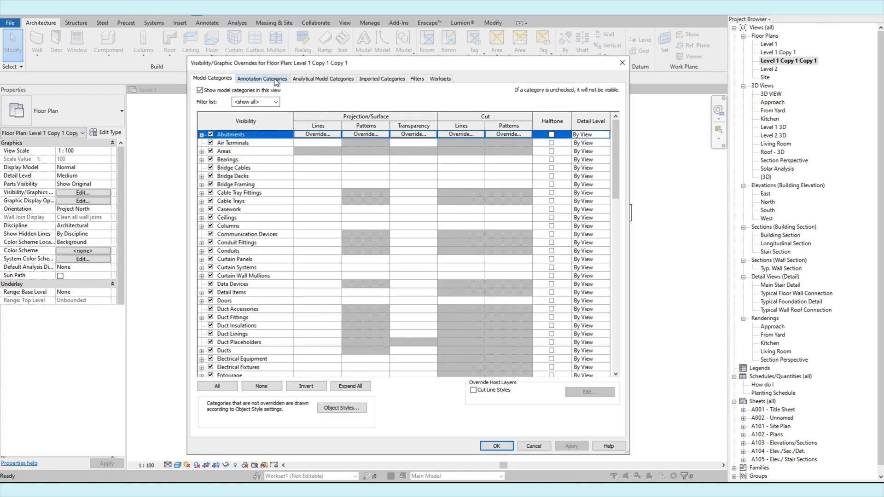
pyautogui.click(260, 78)
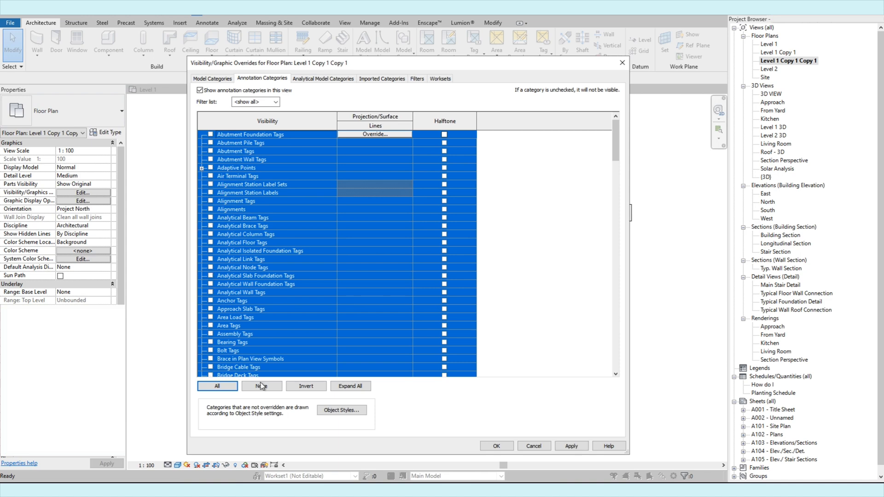
pyautogui.click(495, 445)
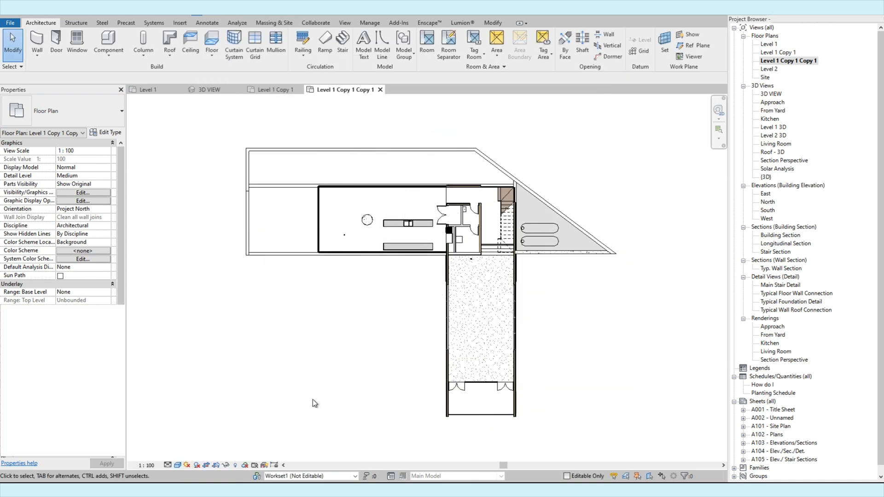
pyautogui.click(315, 402)
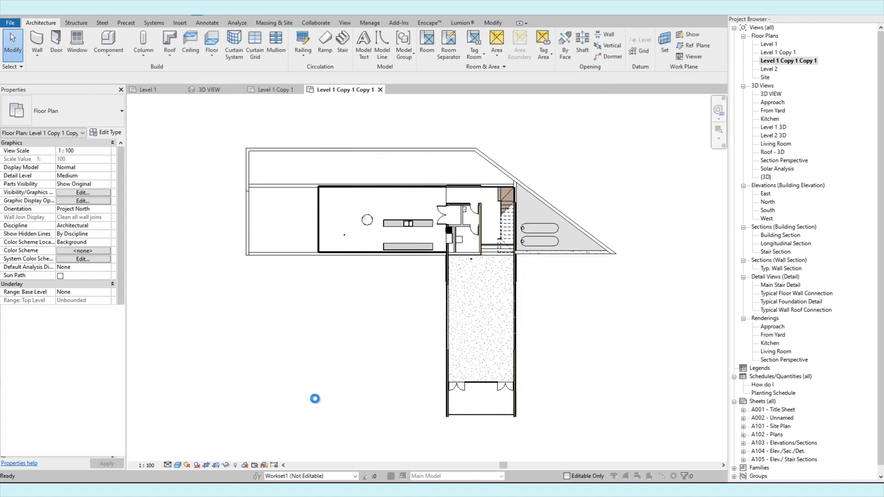
pyautogui.click(83, 192)
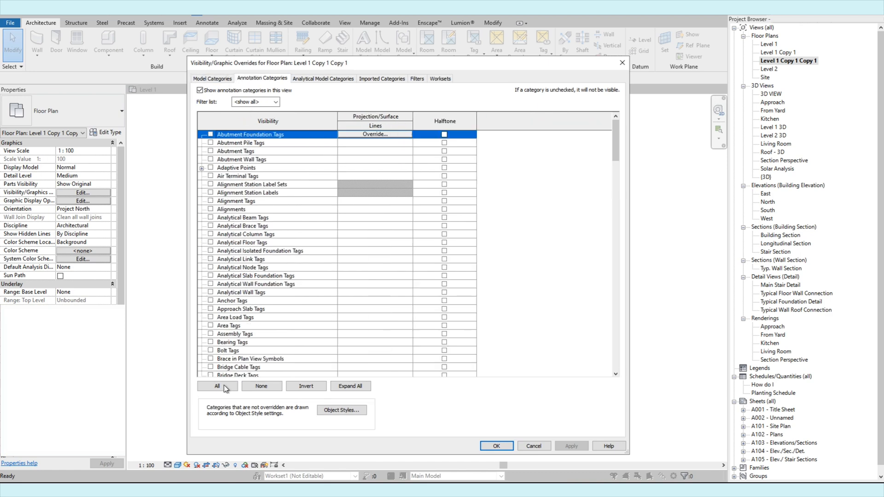
pyautogui.click(217, 386)
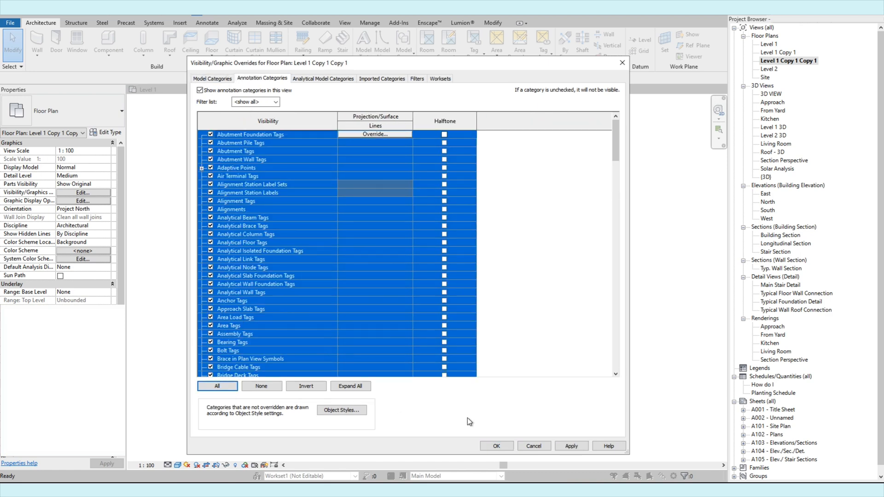
pyautogui.click(495, 445)
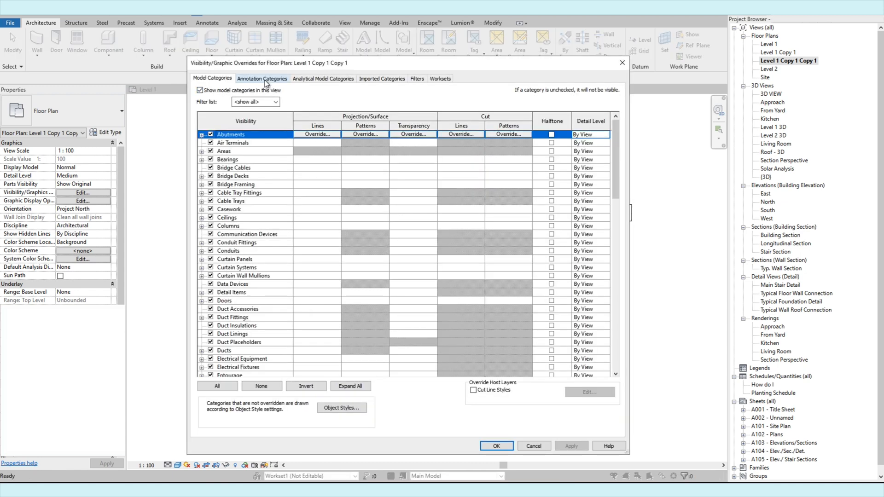
# Switch off 'Show annotation categories in this view' so only model geometry remains
pyautogui.click(262, 78)
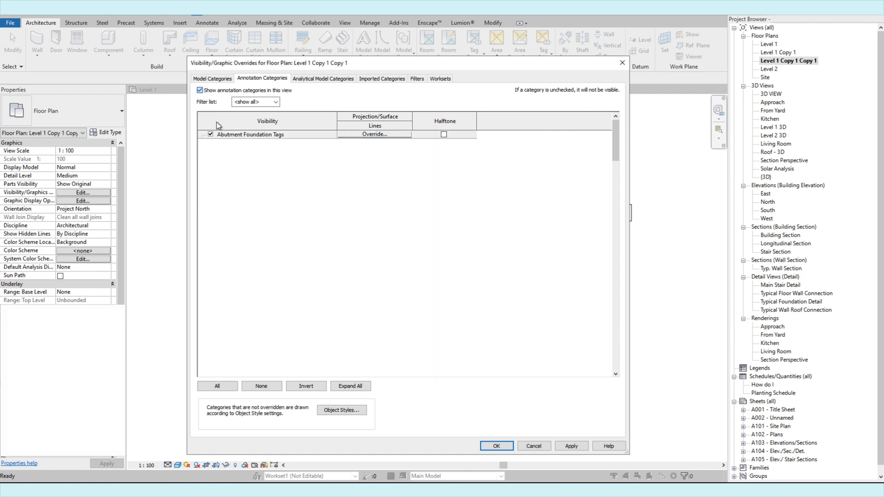
pyautogui.click(200, 90)
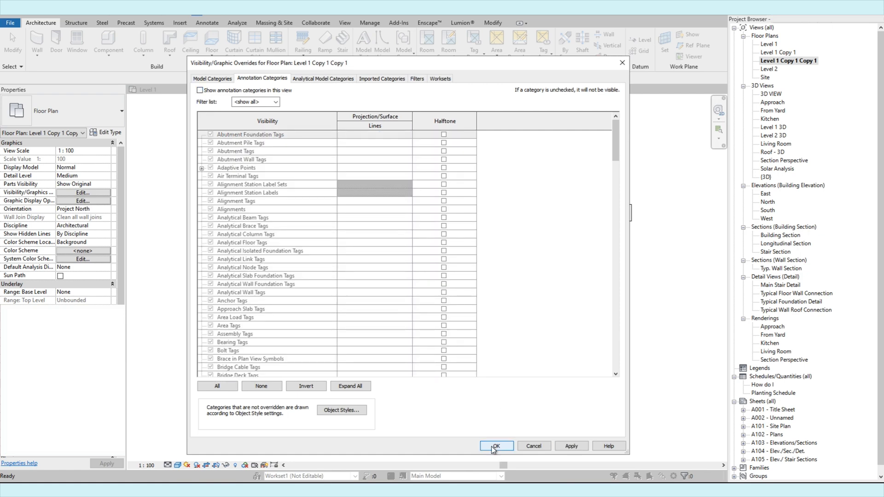
pyautogui.click(496, 446)
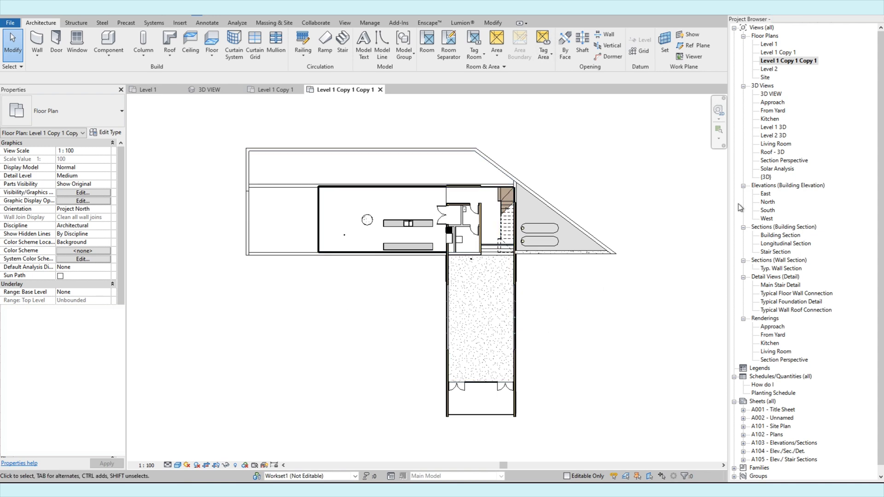
# Revisit the annotated Level 1 Copy 1 plan, inspect the island casework and curtain grid, then show the 3D view
pyautogui.doubleClick(778, 51)
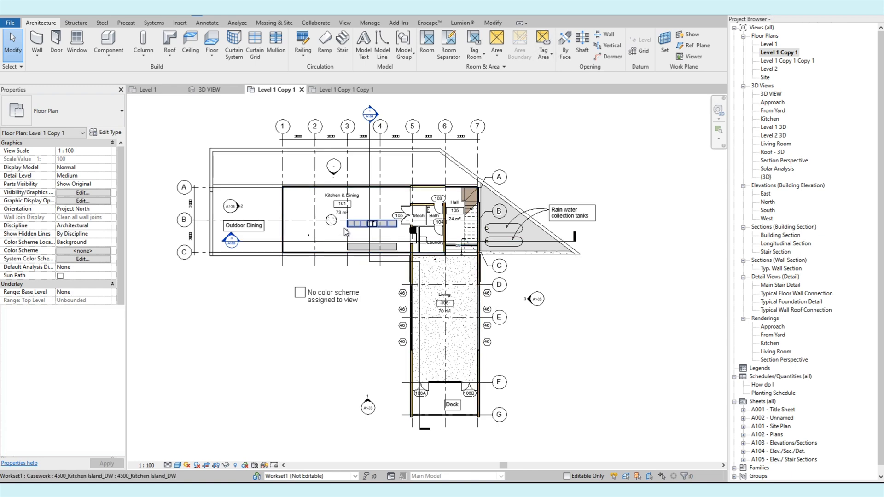
pyautogui.click(367, 223)
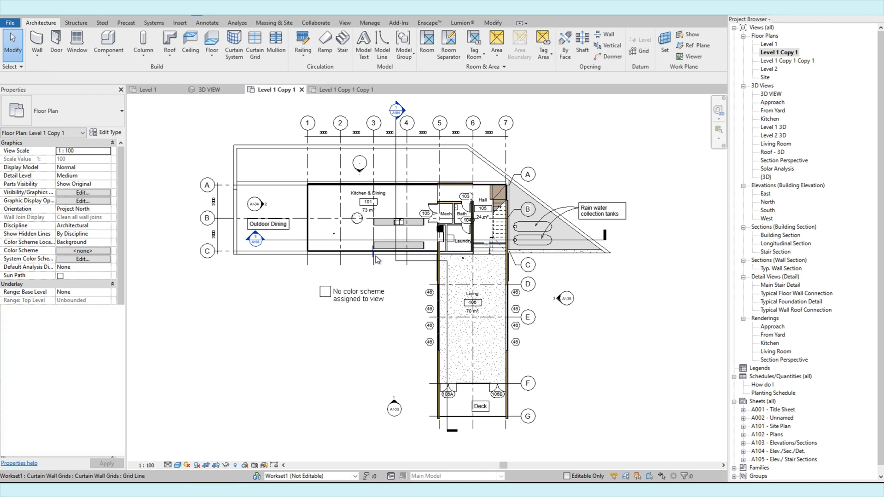
pyautogui.click(440, 149)
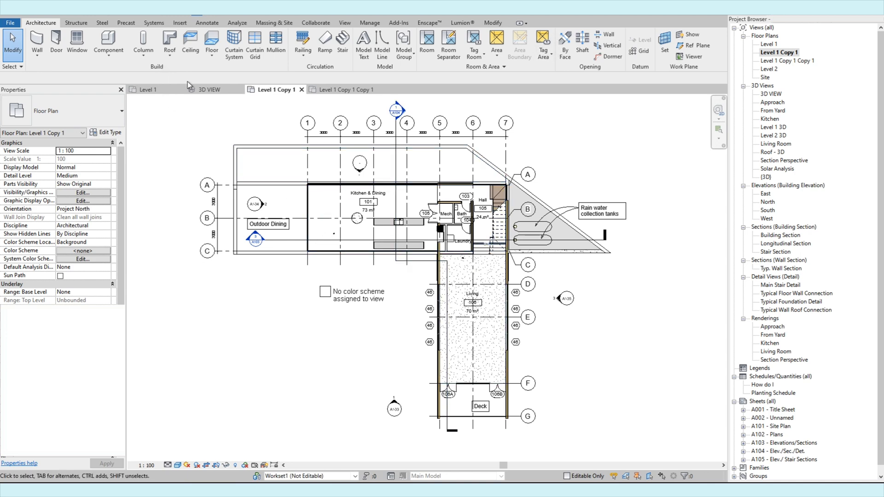
pyautogui.click(210, 89)
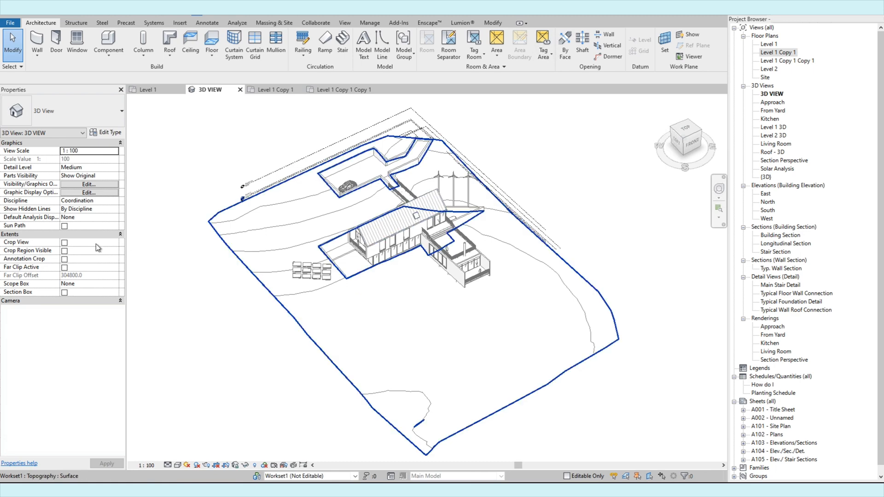
# Bring up the Visibility/Graphic Overrides dialog for the 3D view from its Properties palette
pyautogui.click(88, 184)
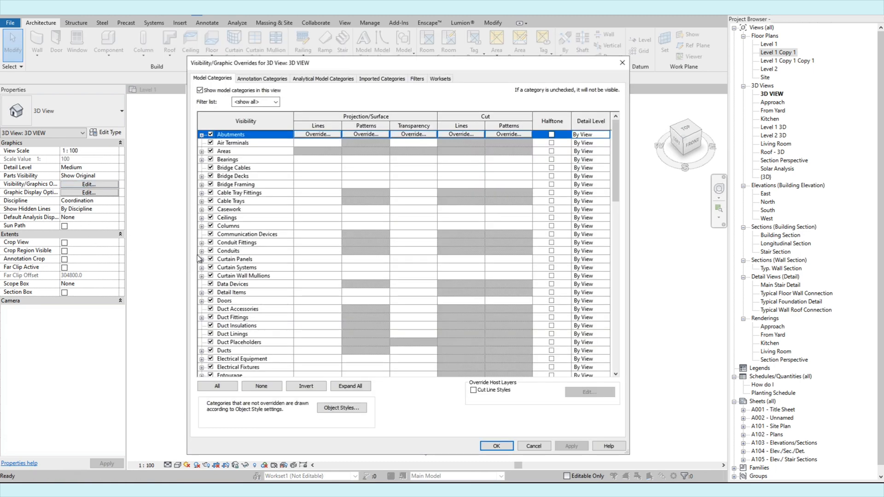
pyautogui.moveTo(684, 182)
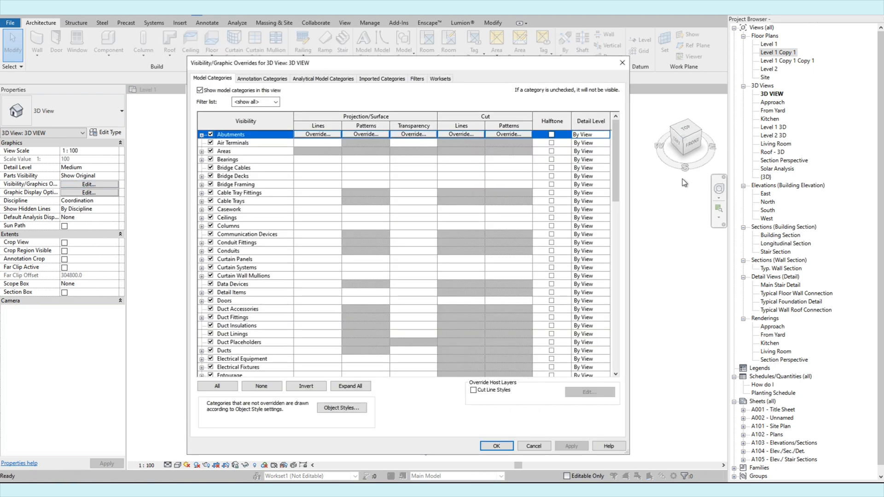